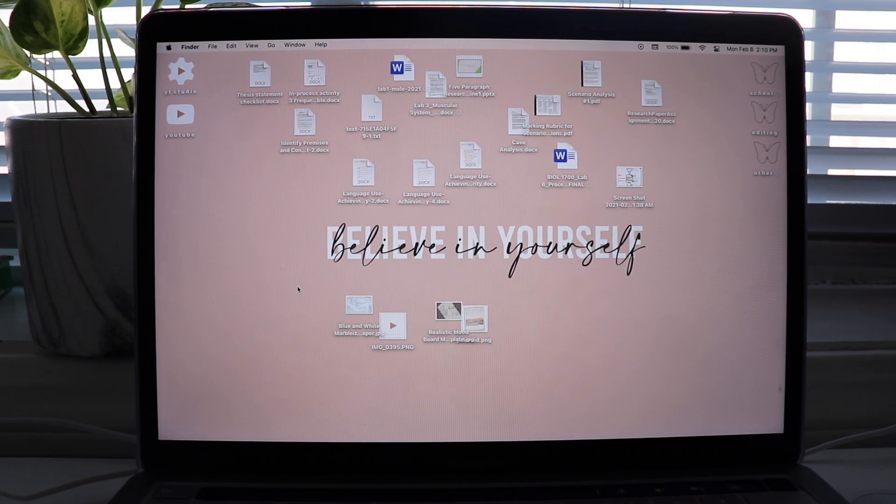
pyautogui.moveTo(517, 328)
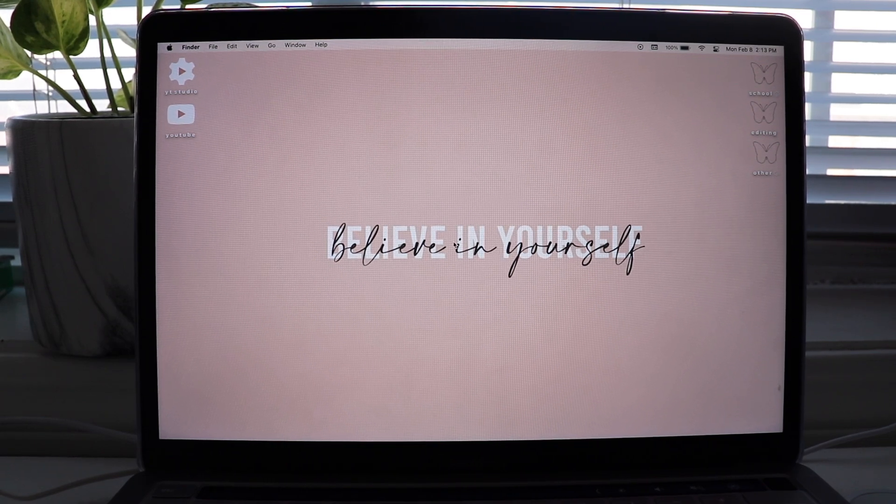
pyautogui.moveTo(419, 139)
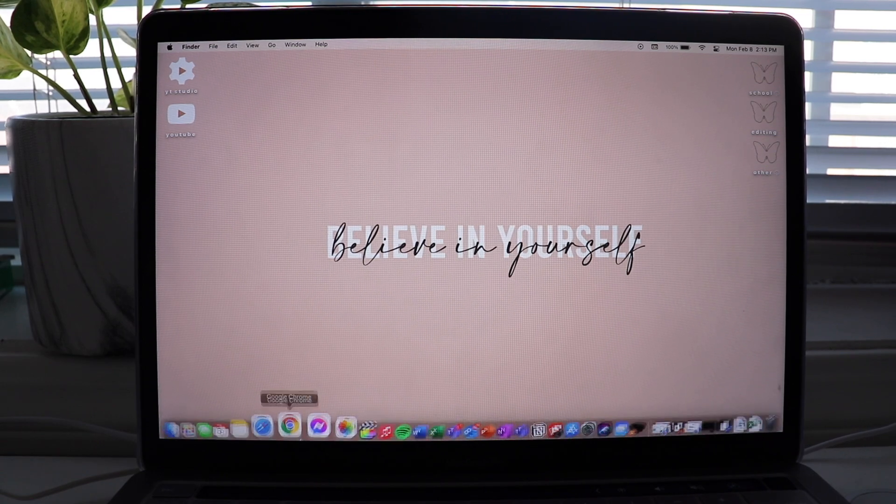
# Go to the Pinterest profile in Safari and open the macbook wallpaper board of mockup pins.
pyautogui.click(281, 423)
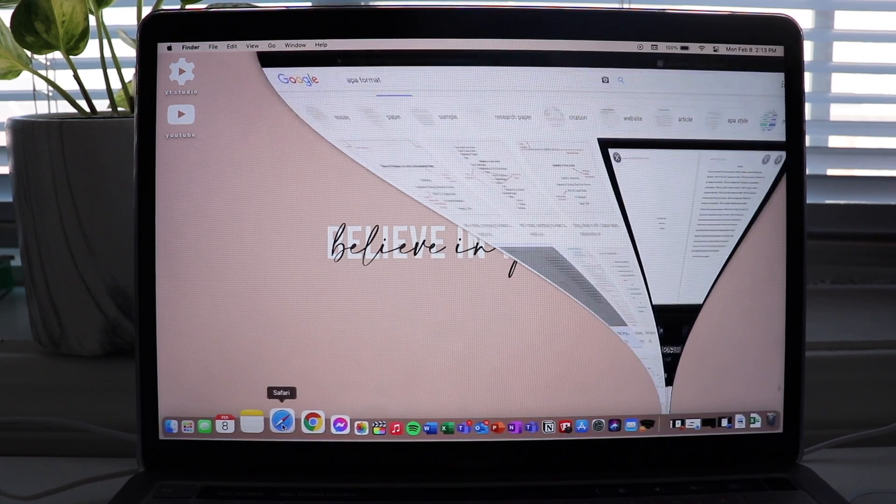
pyautogui.click(281, 422)
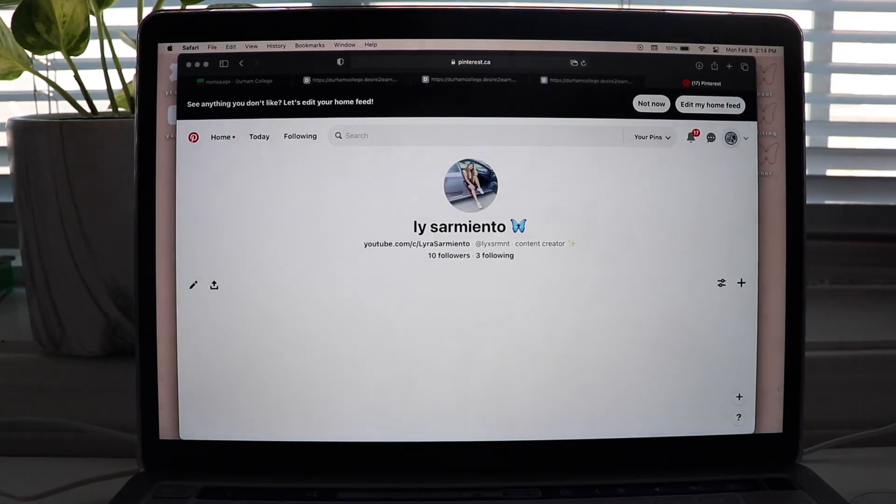
pyautogui.scroll(-3)
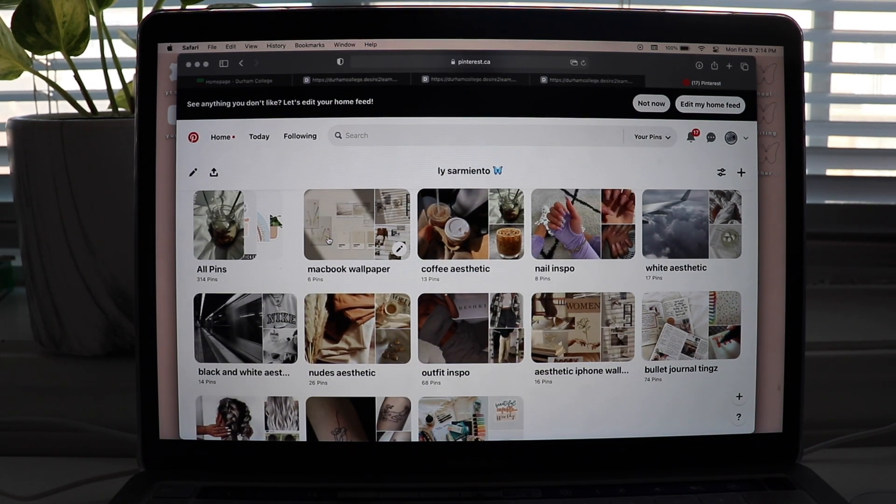
pyautogui.click(356, 223)
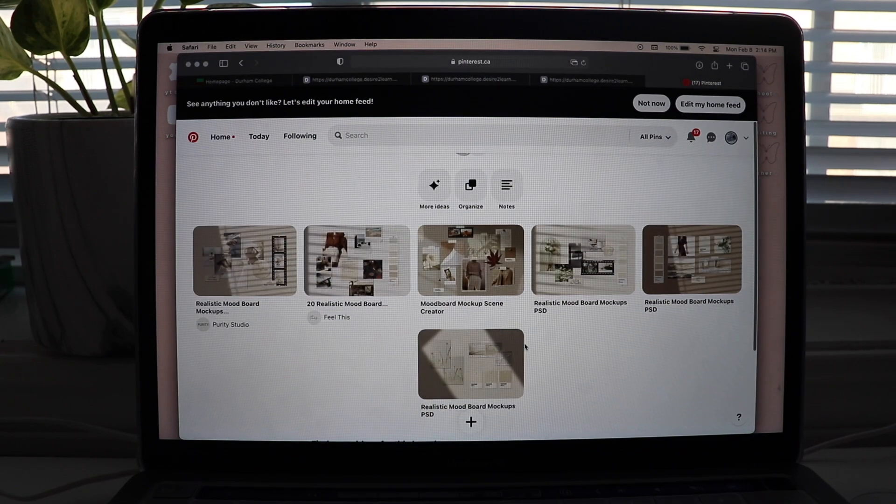
pyautogui.moveTo(471, 261)
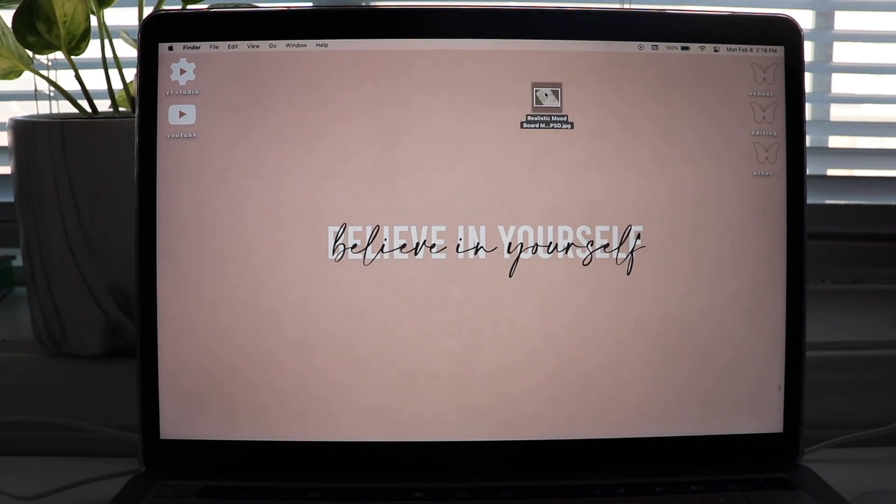
# Set the mood board mockup JPG as the desktop picture and move it into the 'other' folder.
pyautogui.rightClick(546, 95)
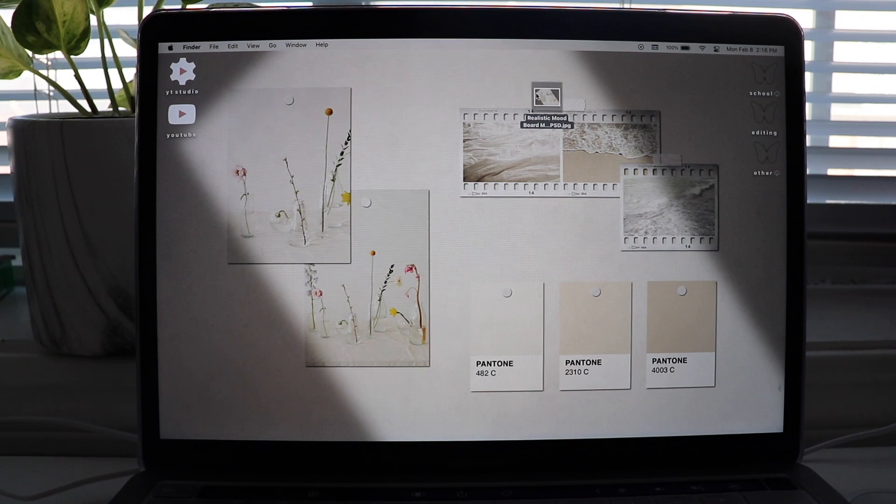
pyautogui.moveTo(551, 94); pyautogui.dragTo(764, 154)
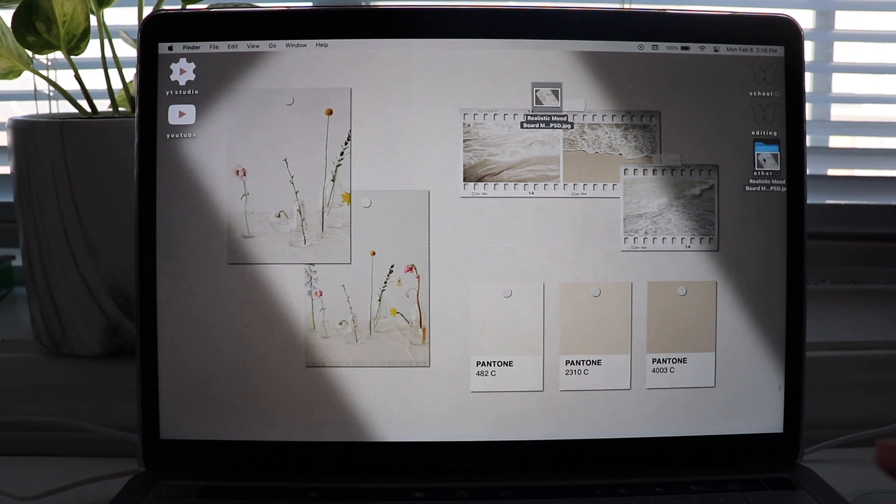
pyautogui.doubleClick(766, 154)
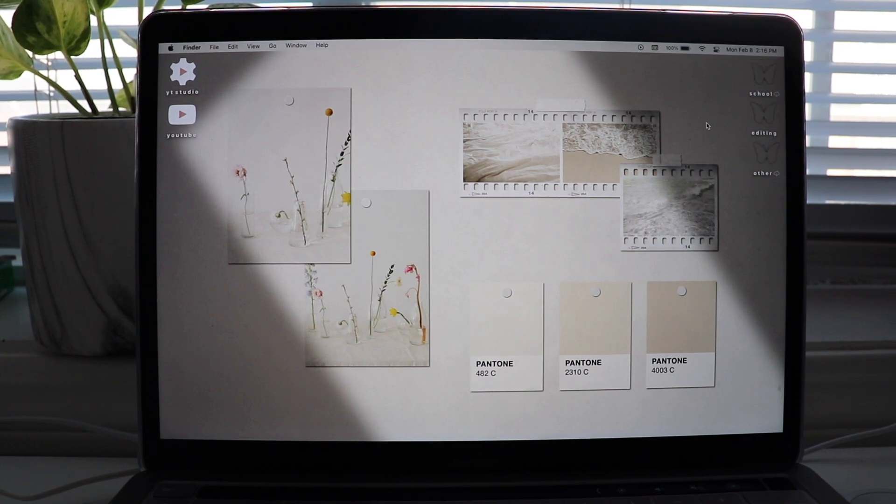
pyautogui.moveTo(760, 147)
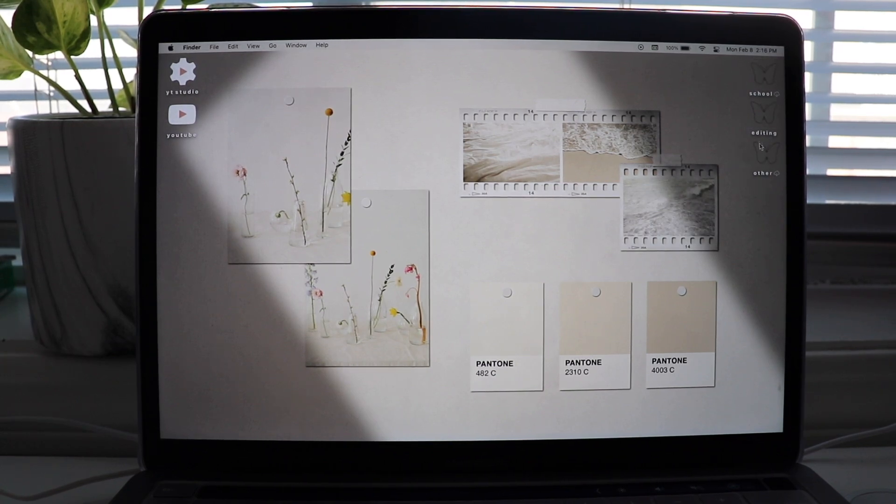
pyautogui.doubleClick(765, 151)
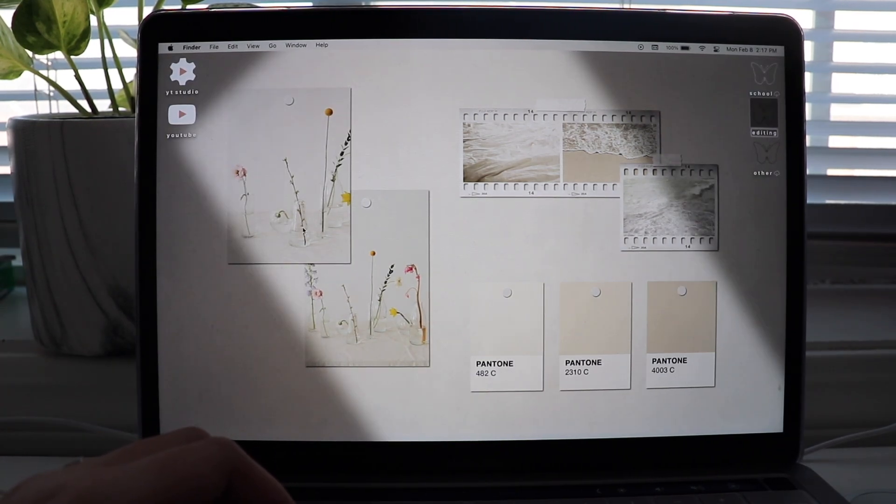
# Show the editing folder's Get Info and select the top skin-tone circle of the sticker PNG in Preview.
pyautogui.rightClick(764, 117)
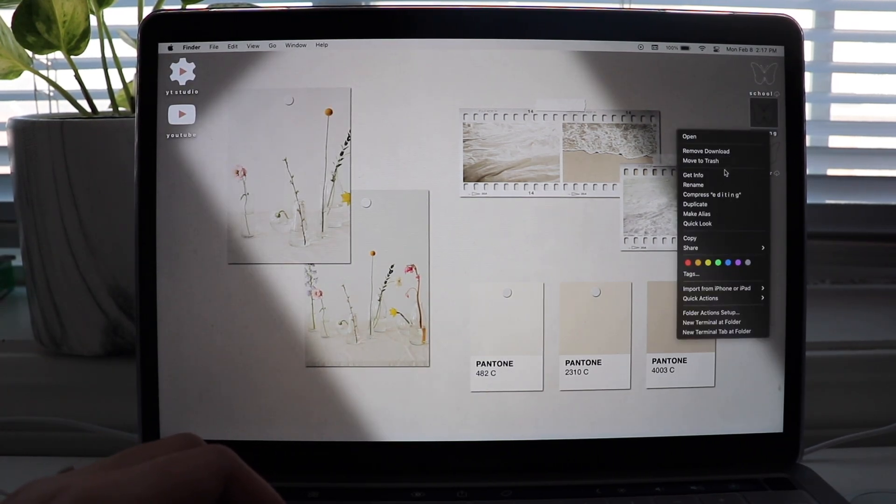
pyautogui.click(694, 175)
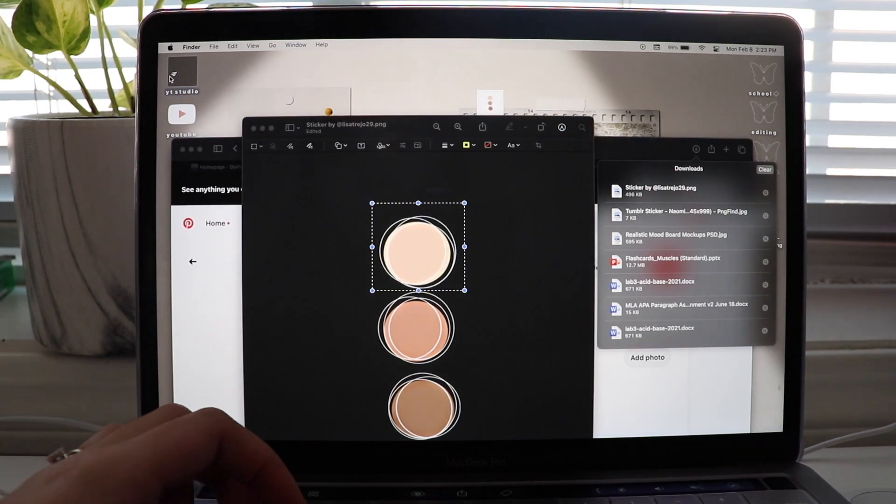
pyautogui.click(417, 328)
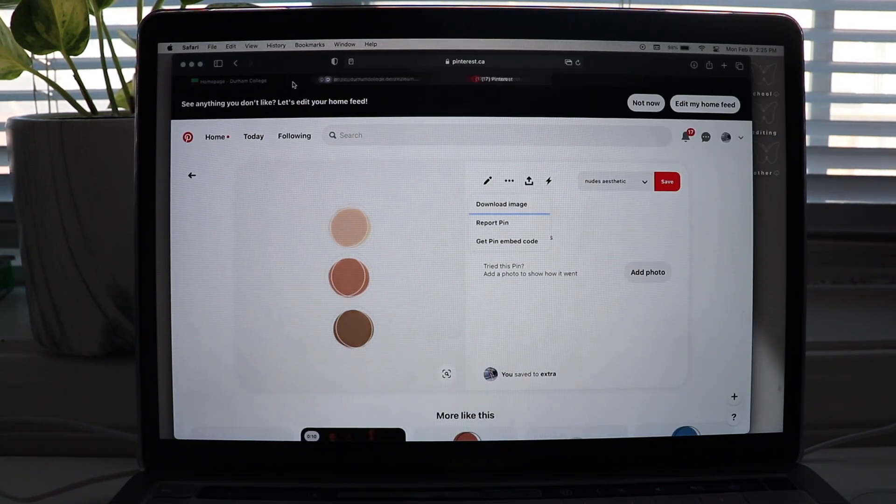
# Switch to the college course tab and open a fresh Safari start page.
pyautogui.click(372, 78)
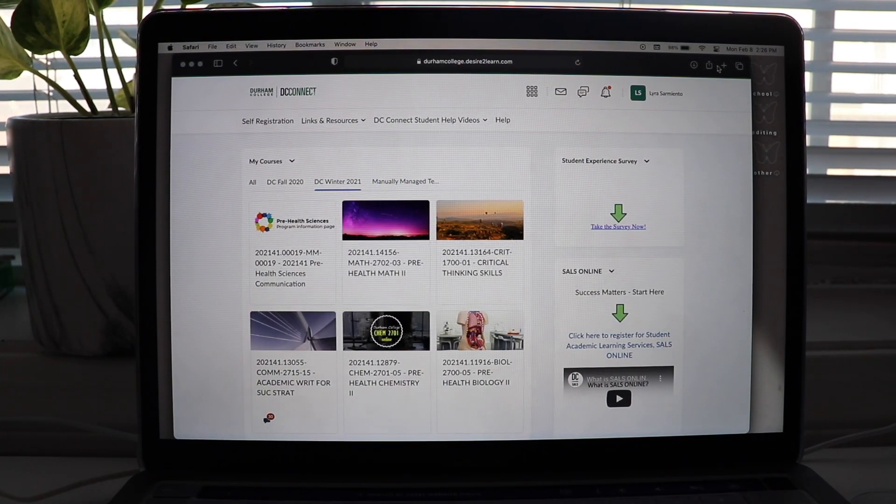
pyautogui.click(723, 65)
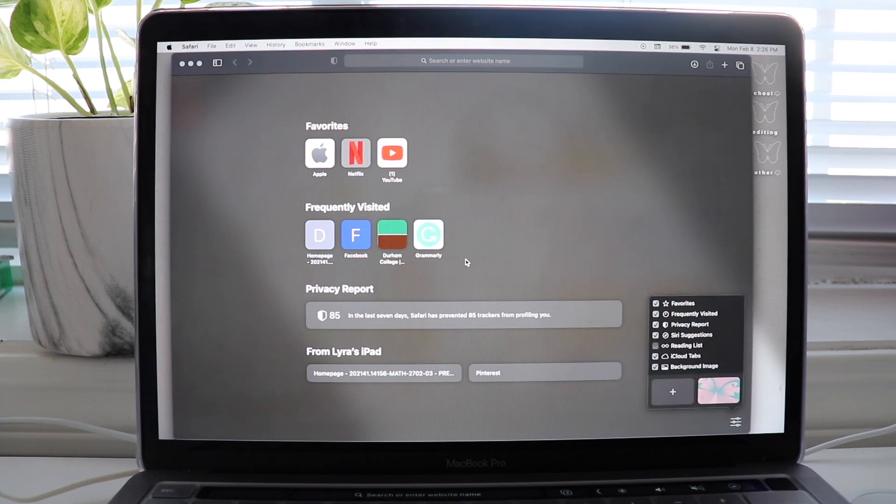
pyautogui.moveTo(391, 183)
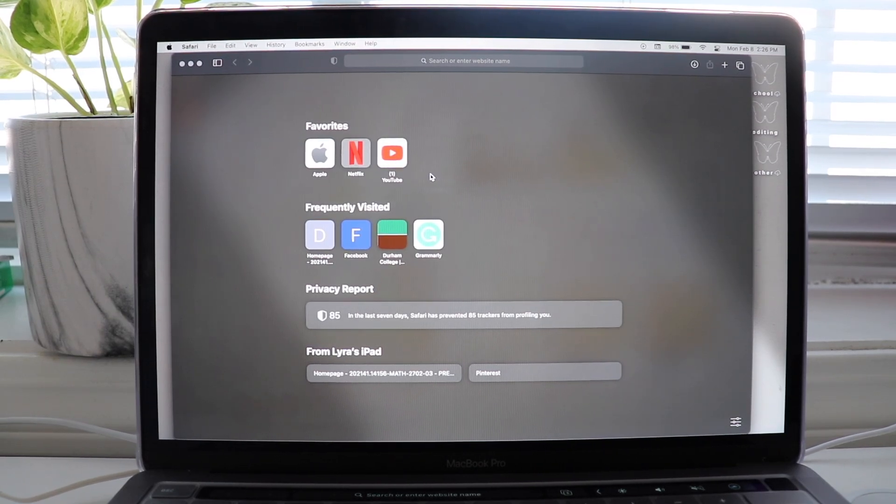
pyautogui.moveTo(555, 240)
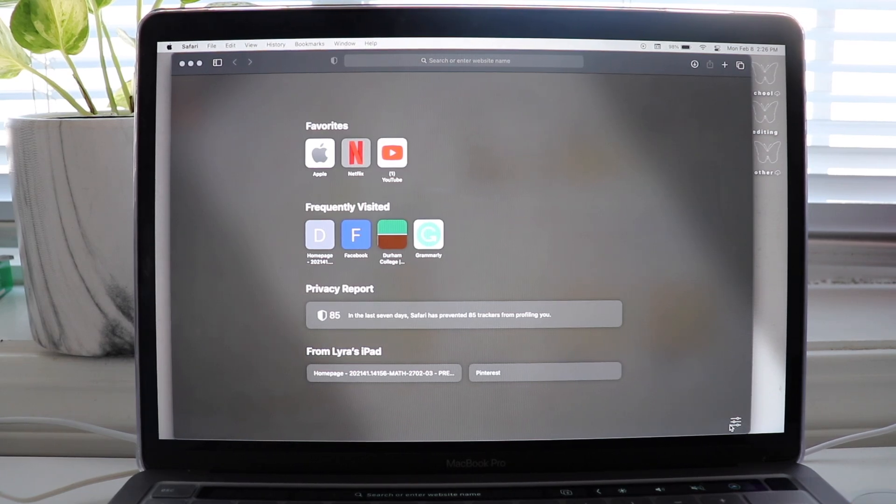
# Turn off Frequently Visited, Privacy Report, Siri Suggestions and iCloud Tabs so only Favorites remain.
pyautogui.click(738, 423)
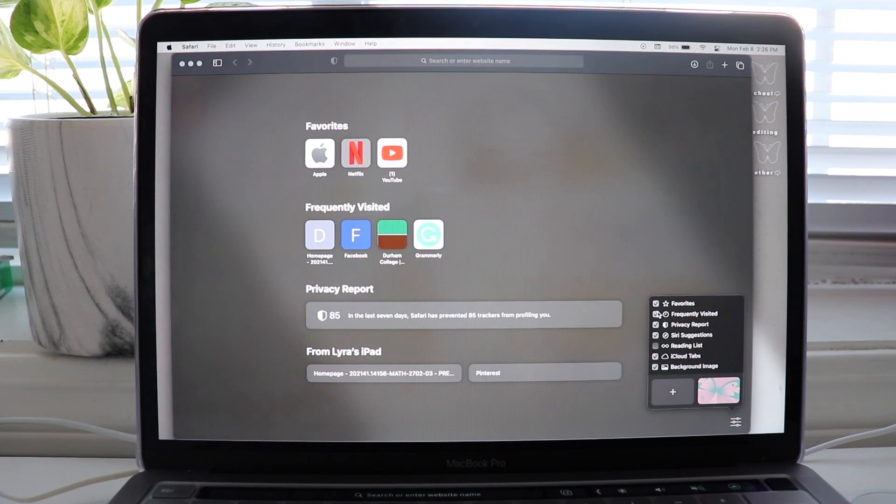
pyautogui.click(656, 313)
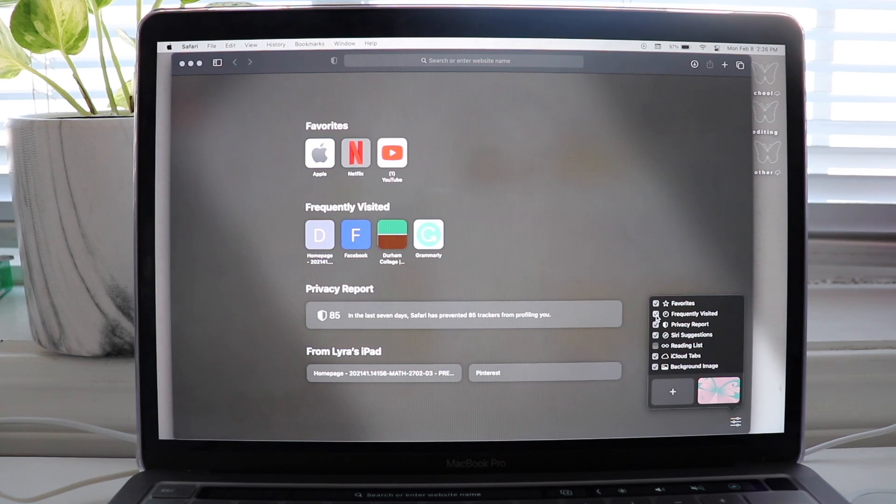
pyautogui.click(655, 313)
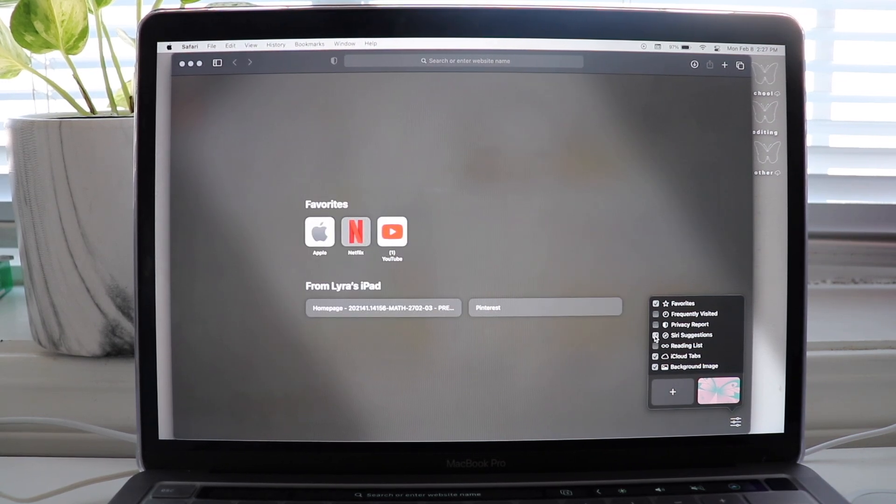
pyautogui.click(655, 335)
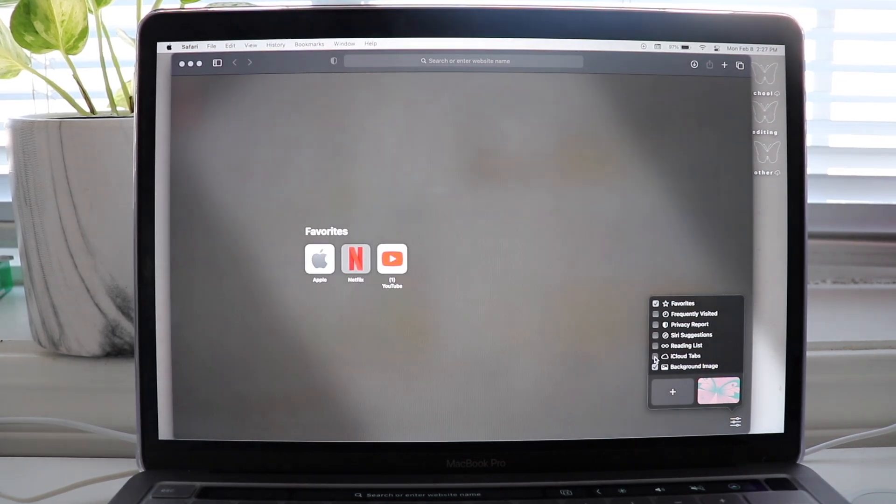
pyautogui.click(655, 366)
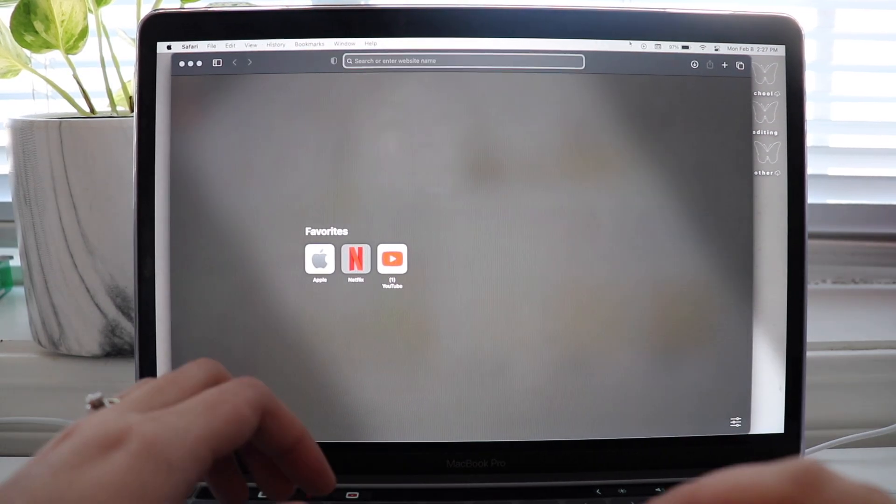
# Visit pinterest.ca, open the coffee aesthetic board and download the iced coffee jar image.
pyautogui.write('pinterest.ca')
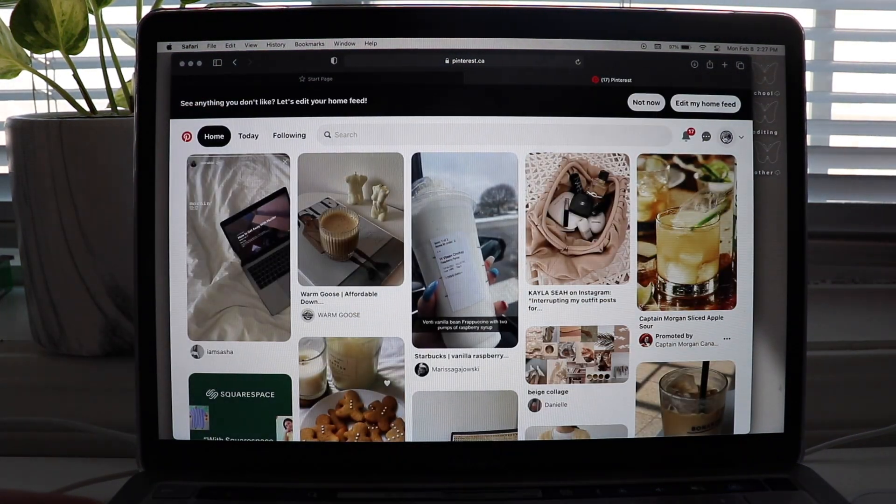
pyautogui.click(726, 136)
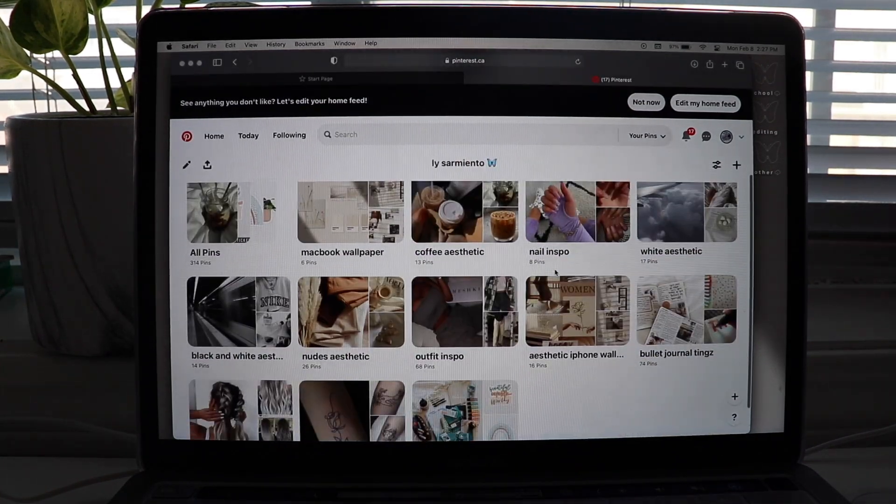
pyautogui.click(464, 212)
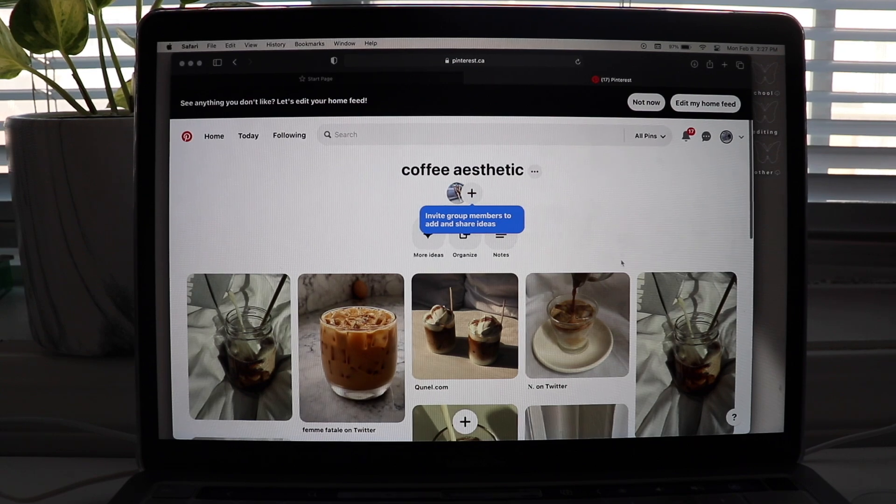
pyautogui.scroll(-3)
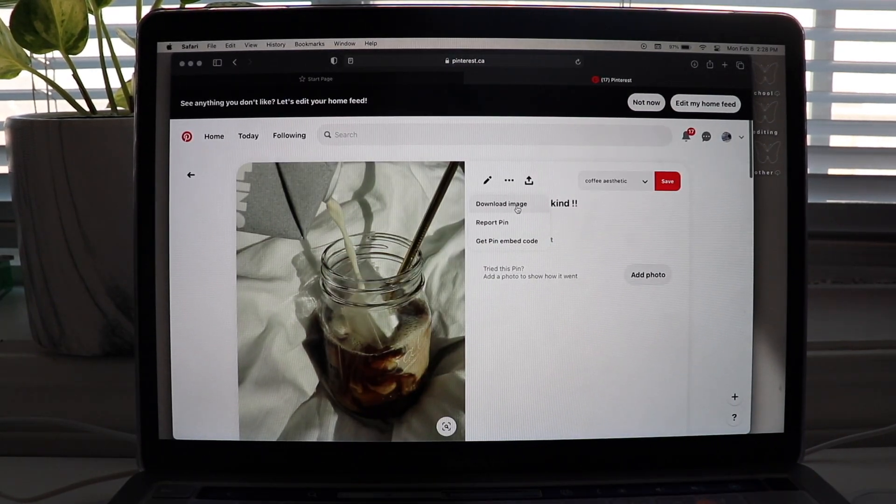
pyautogui.click(500, 204)
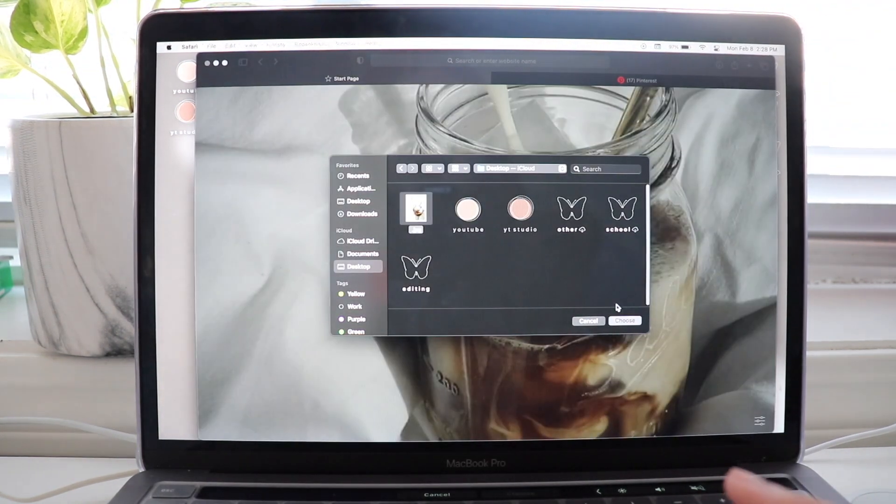
# Use the coffee jar photo as start page background, then swap it for the iced coffee and open book photo.
pyautogui.click(588, 320)
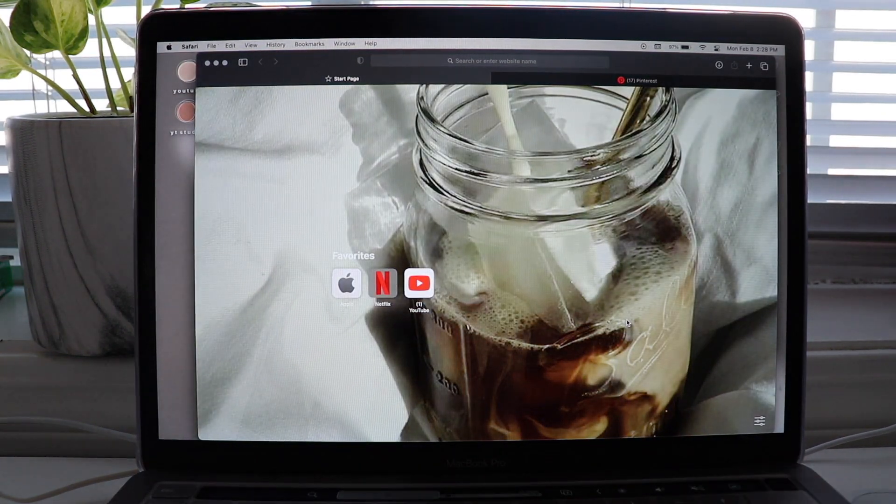
pyautogui.click(636, 80)
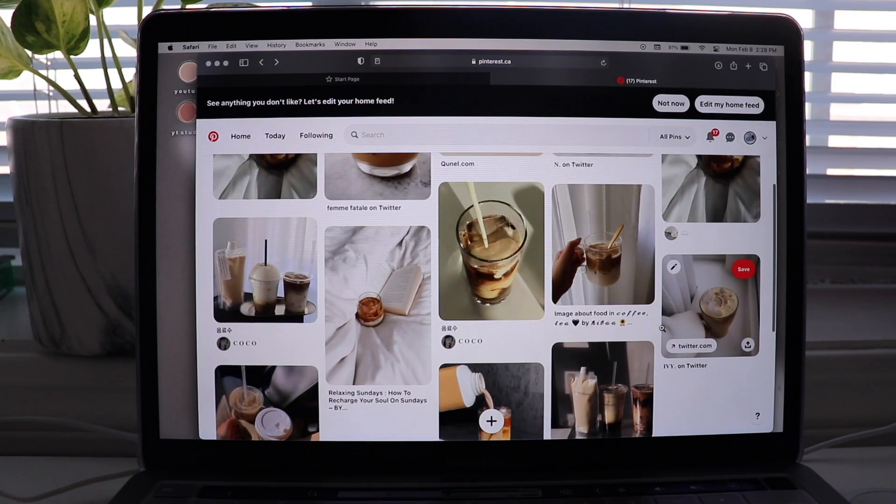
pyautogui.scroll(-3)
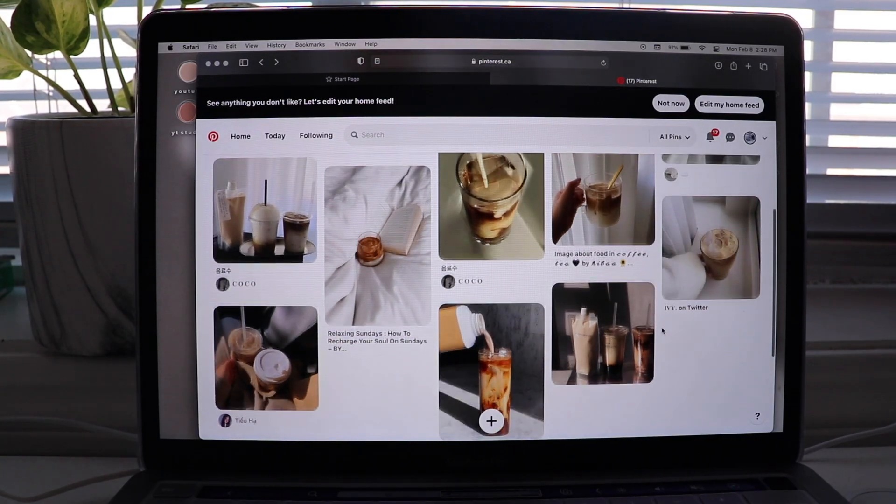
pyautogui.scroll(3)
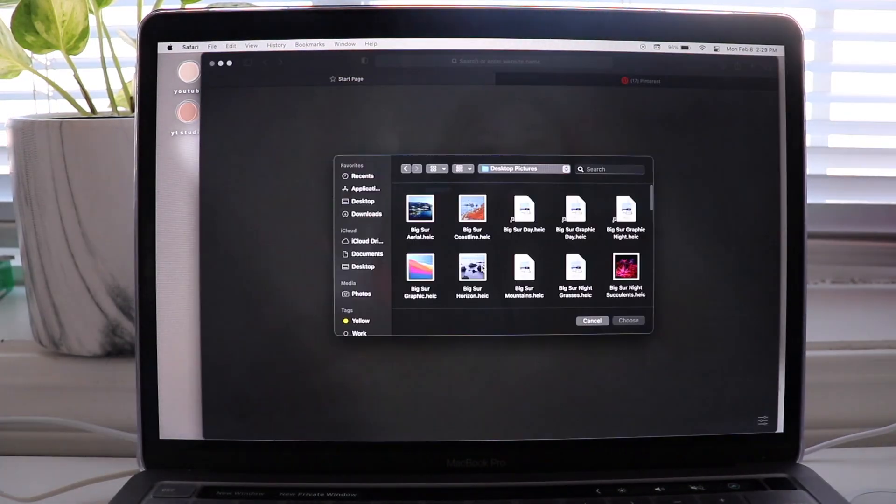
pyautogui.click(592, 320)
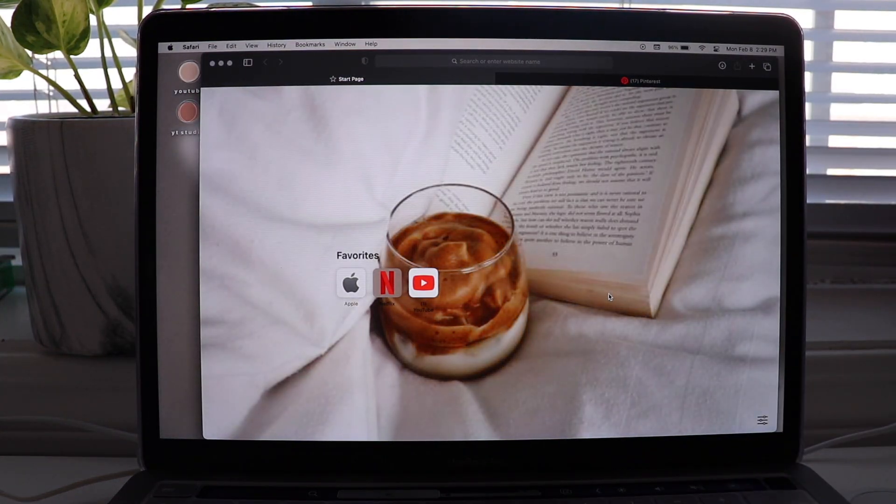
pyautogui.moveTo(589, 318)
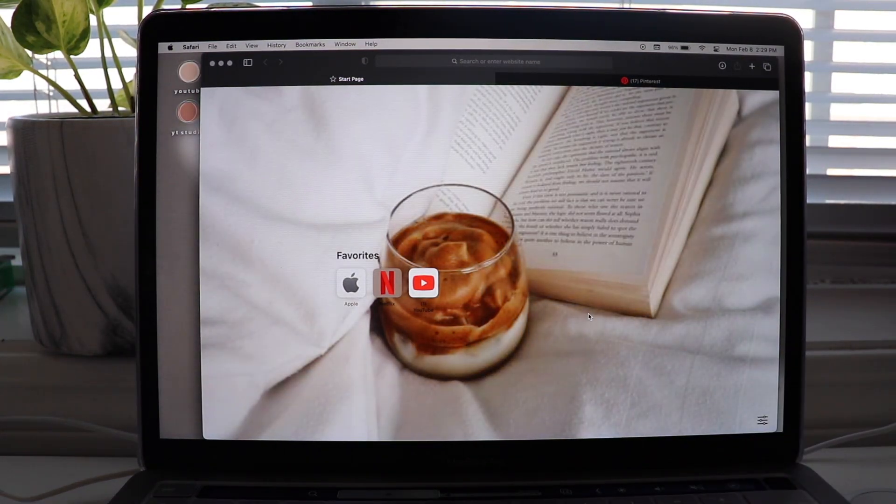
pyautogui.moveTo(498, 313)
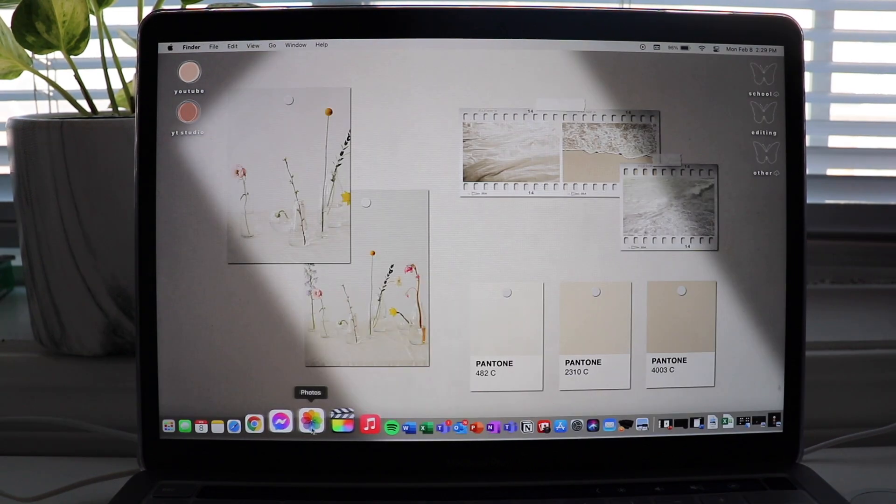
# In Chrome's new tab customization, upload the coffee-swirl photo as background, hide shortcuts and save.
pyautogui.click(253, 424)
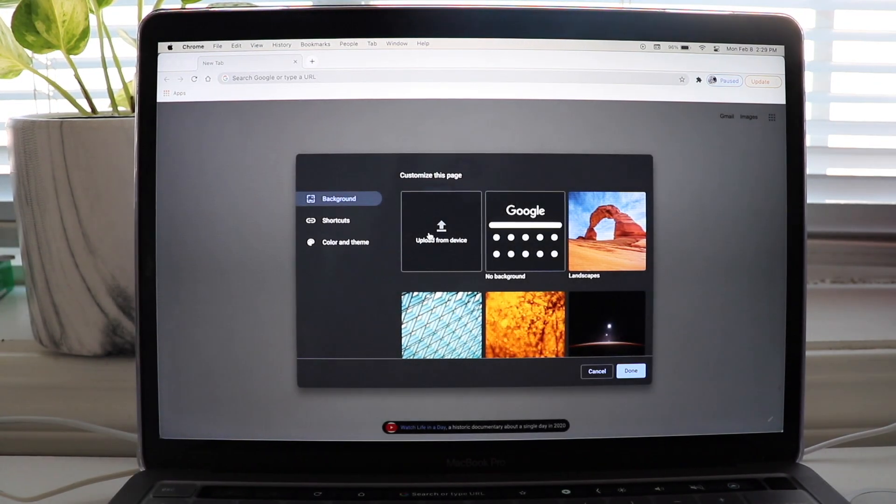
pyautogui.click(440, 230)
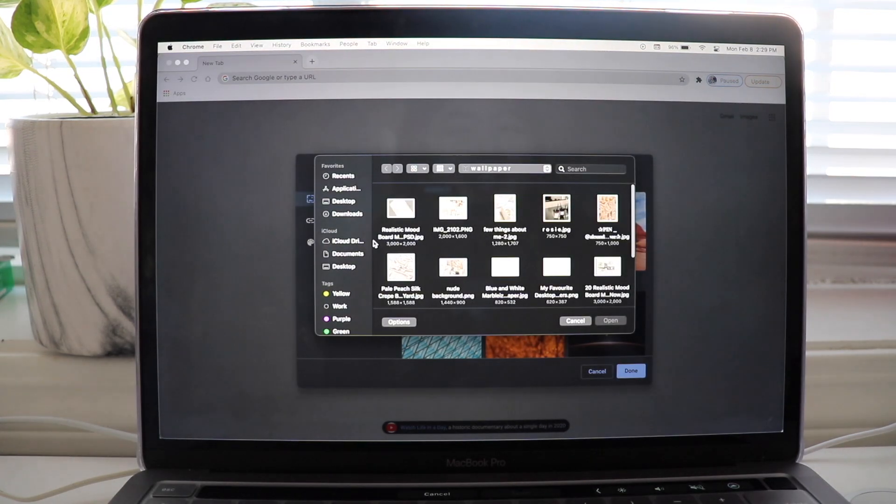
pyautogui.click(606, 210)
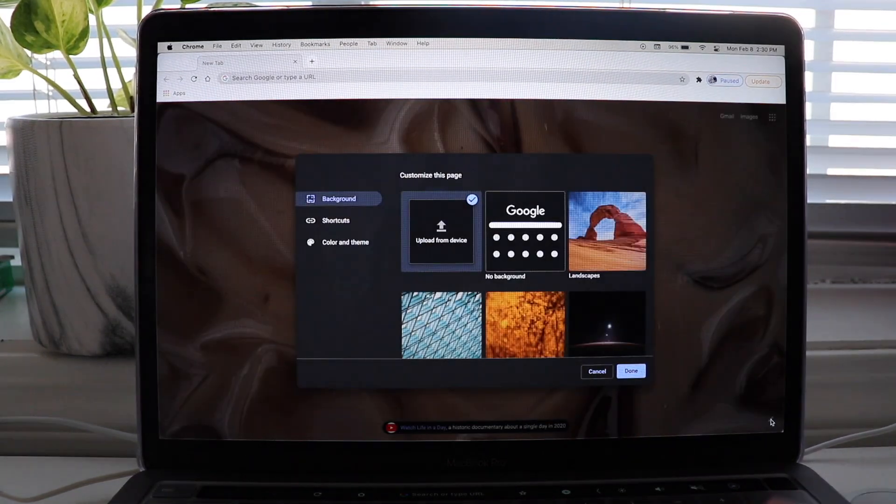
pyautogui.click(336, 221)
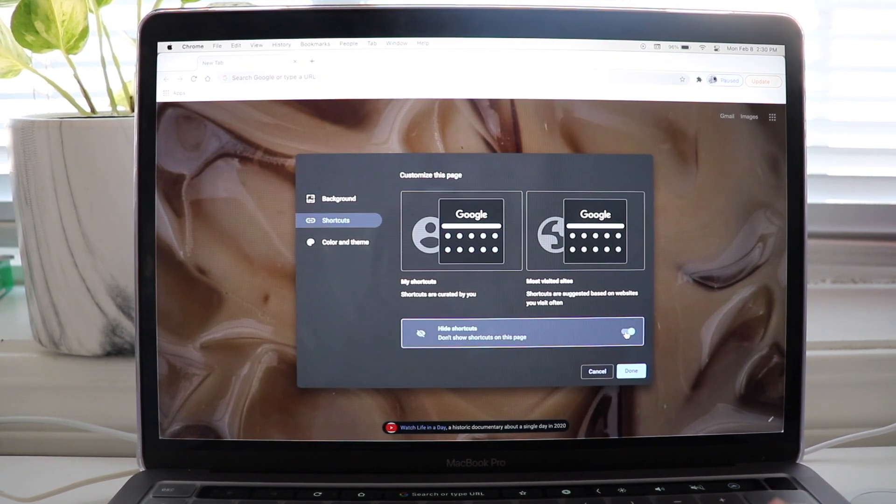
pyautogui.click(631, 371)
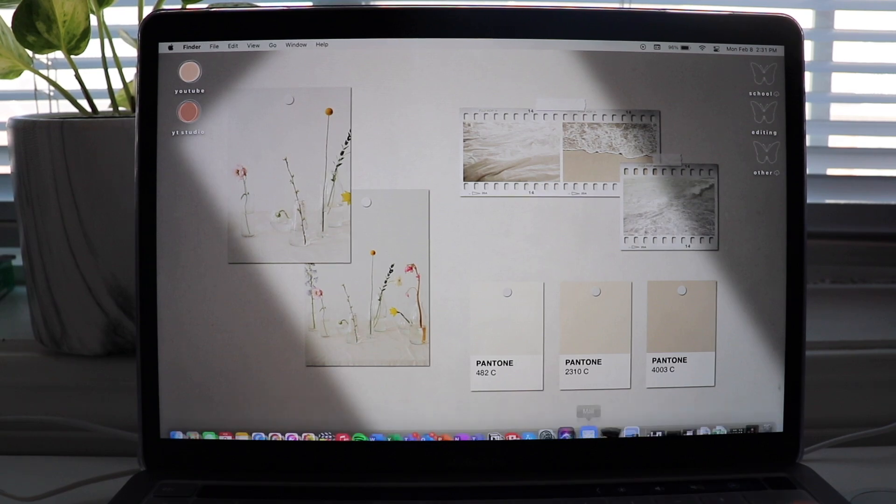
# Quit Word without saving and remove the Excel file from the Dock.
pyautogui.rightClick(606, 422)
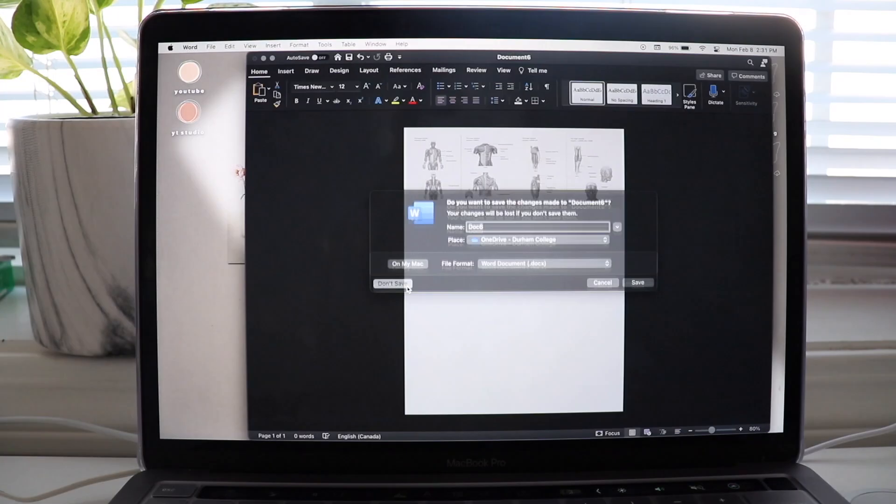
pyautogui.click(391, 283)
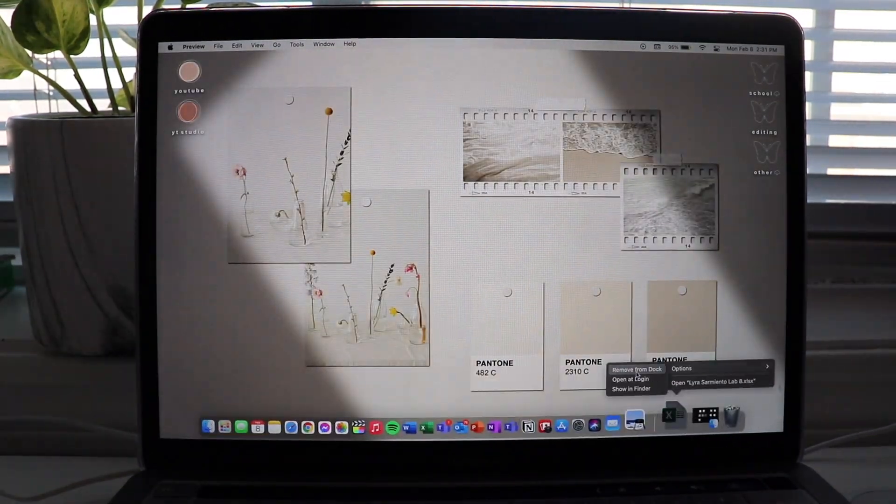
pyautogui.click(635, 369)
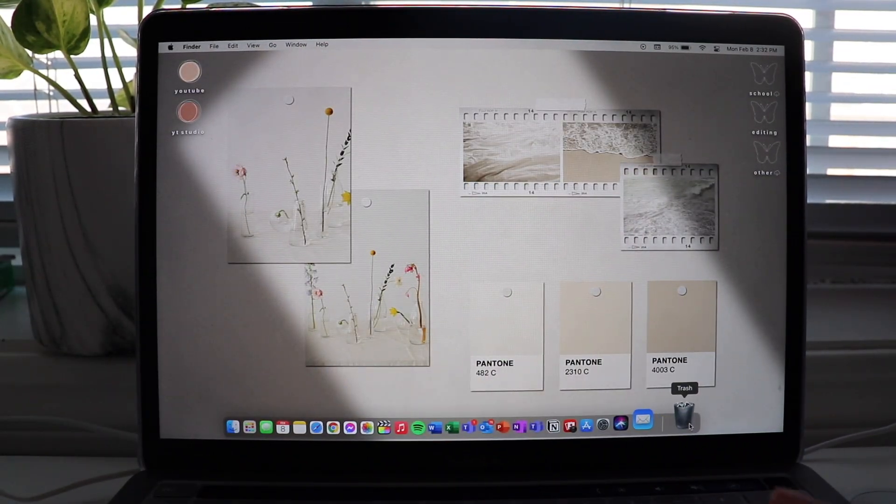
# Empty the Trash and quit Outlook from its Dock menu.
pyautogui.click(684, 411)
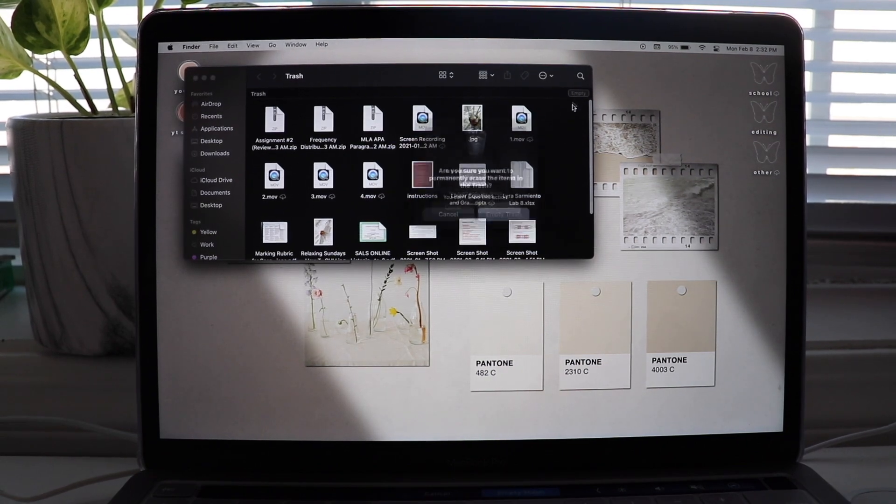
pyautogui.click(496, 213)
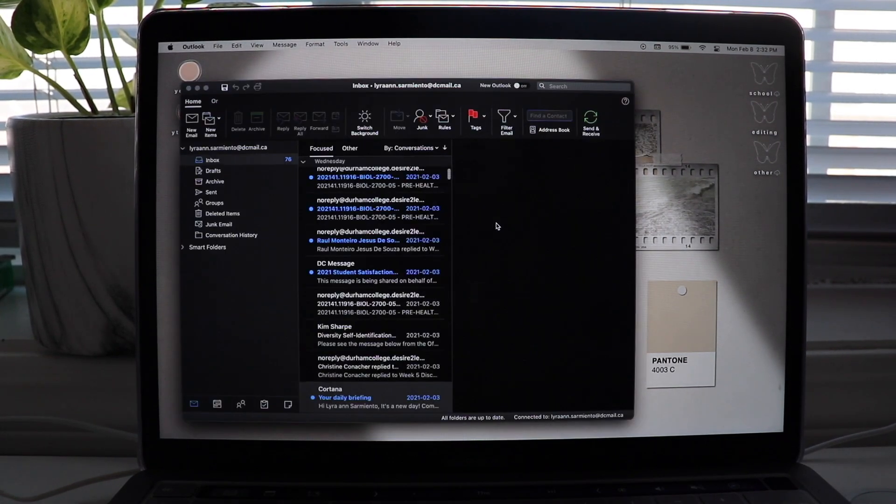
pyautogui.rightClick(212, 159)
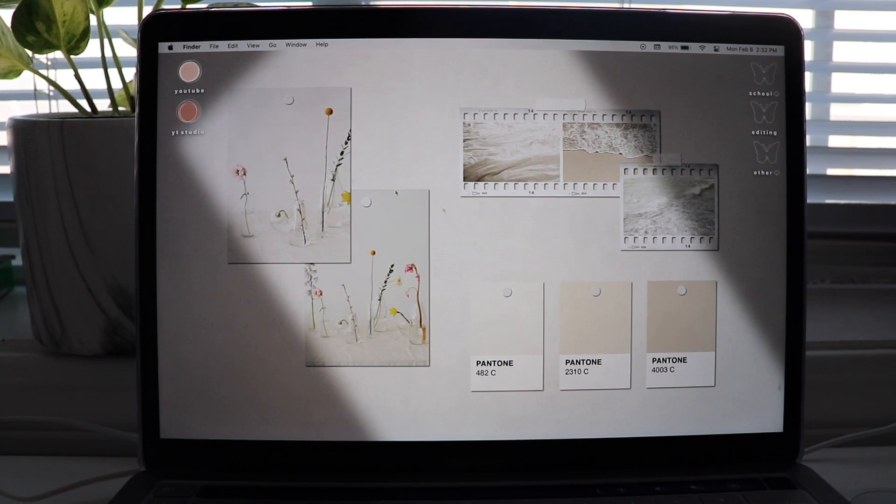
pyautogui.moveTo(685, 426)
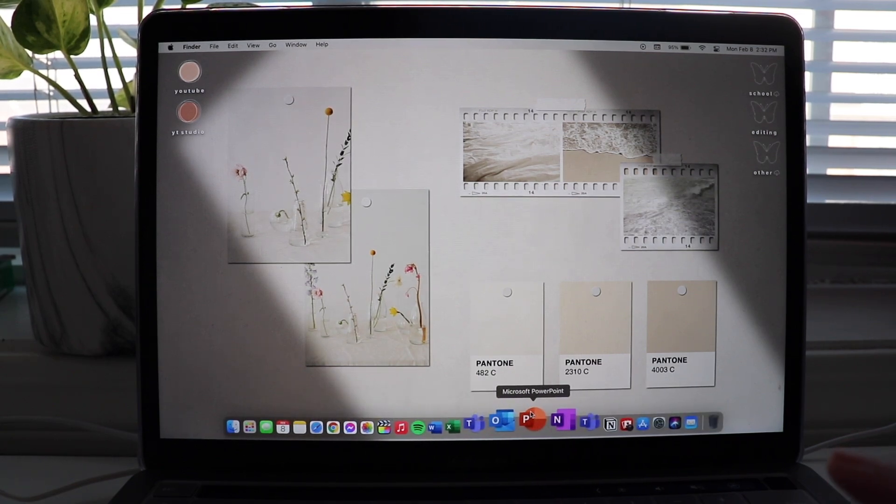
pyautogui.moveTo(469, 215)
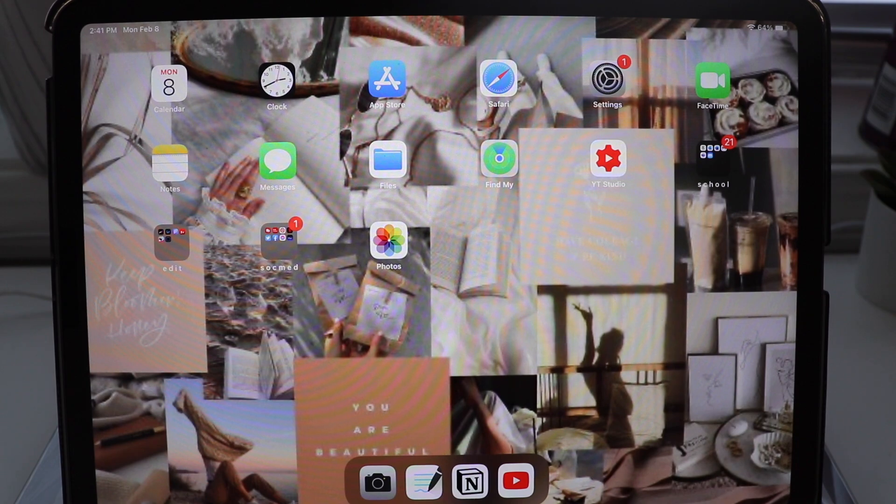
# Share the white mood-board collage from Photos via Use as Wallpaper and set it.
pyautogui.click(388, 239)
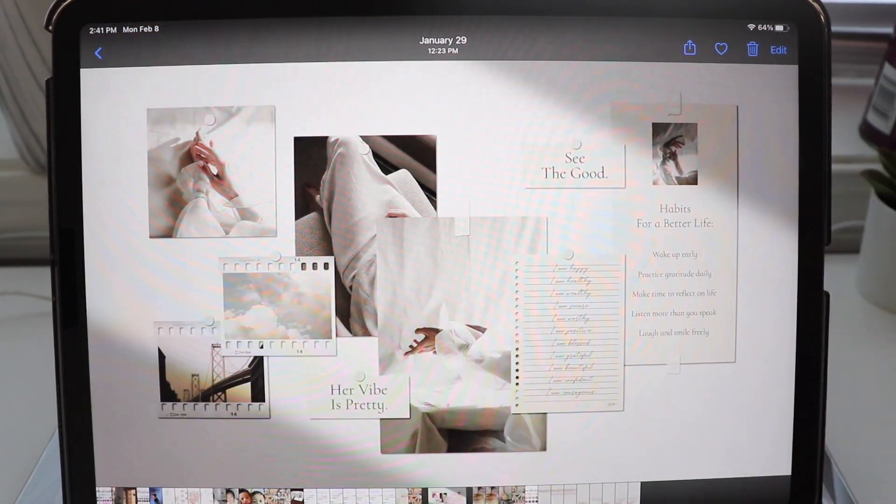
pyautogui.click(689, 49)
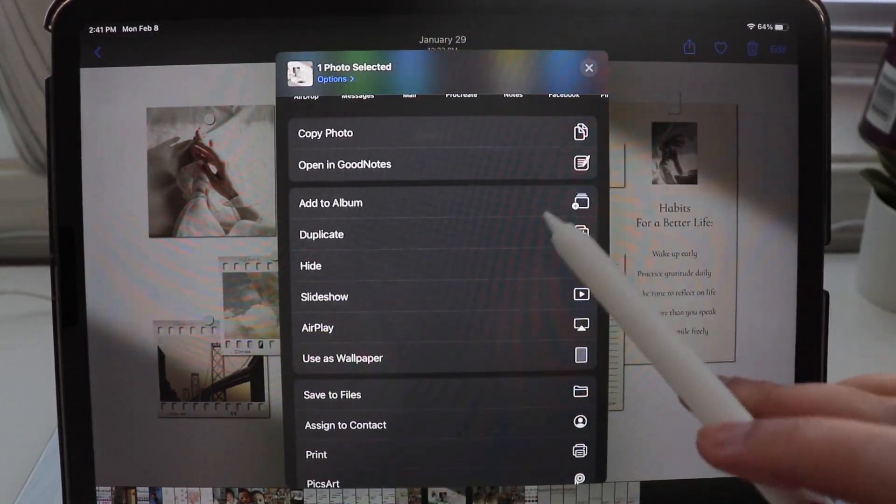
pyautogui.click(341, 358)
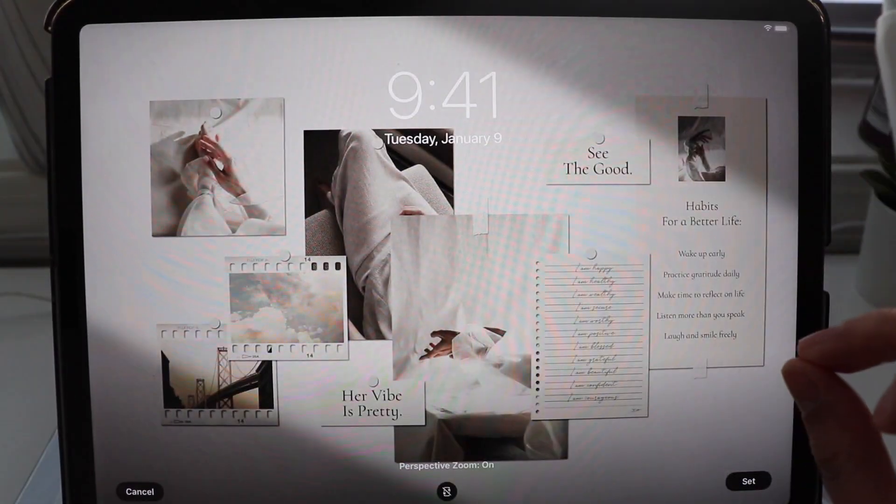
pyautogui.click(750, 480)
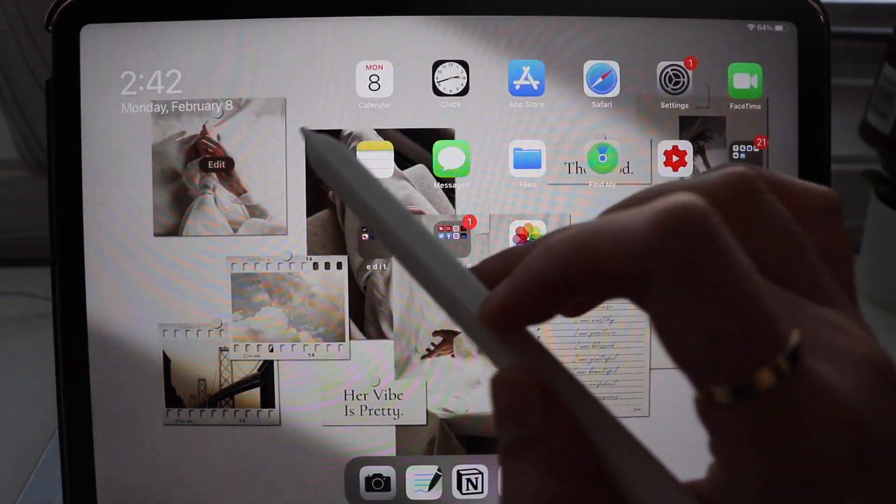
pyautogui.click(217, 178)
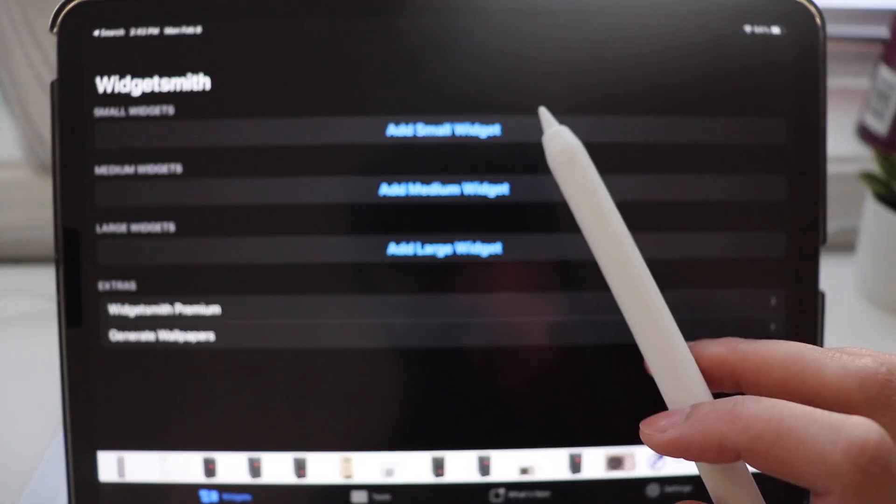
# Add a second small widget and choose a grey-fabric photo for it alongside the coffee pour widget.
pyautogui.click(445, 131)
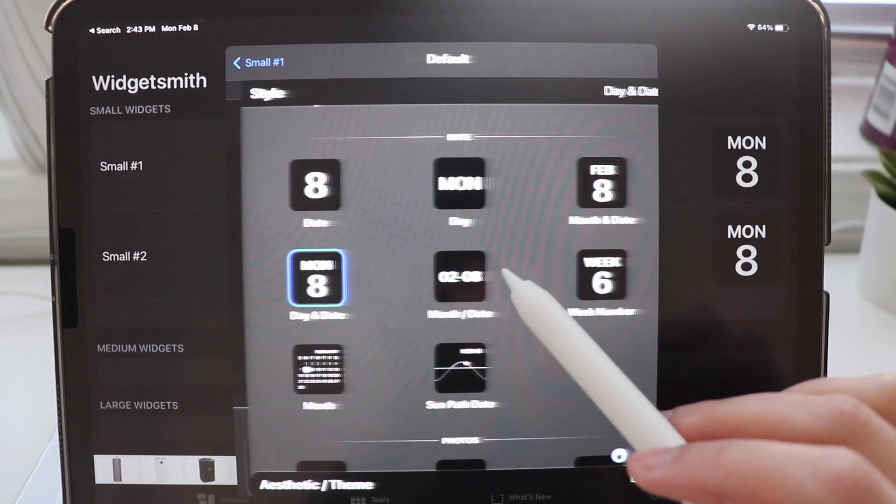
pyautogui.scroll(-3)
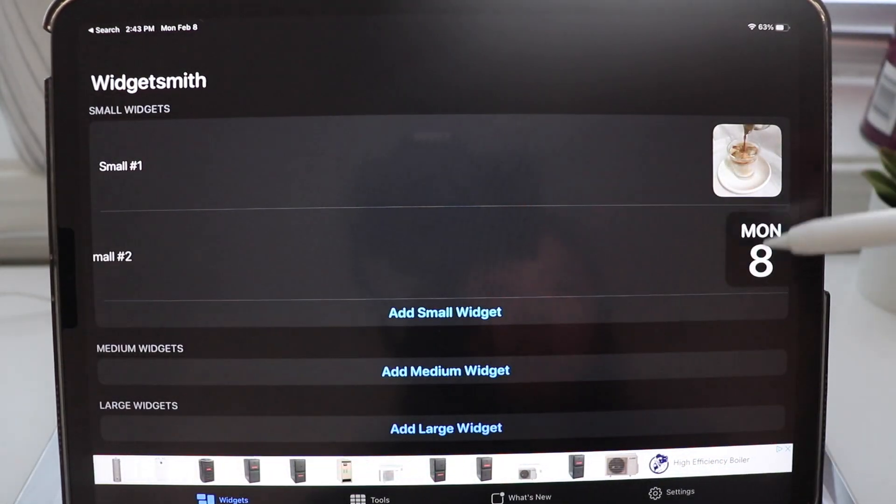
pyautogui.click(112, 255)
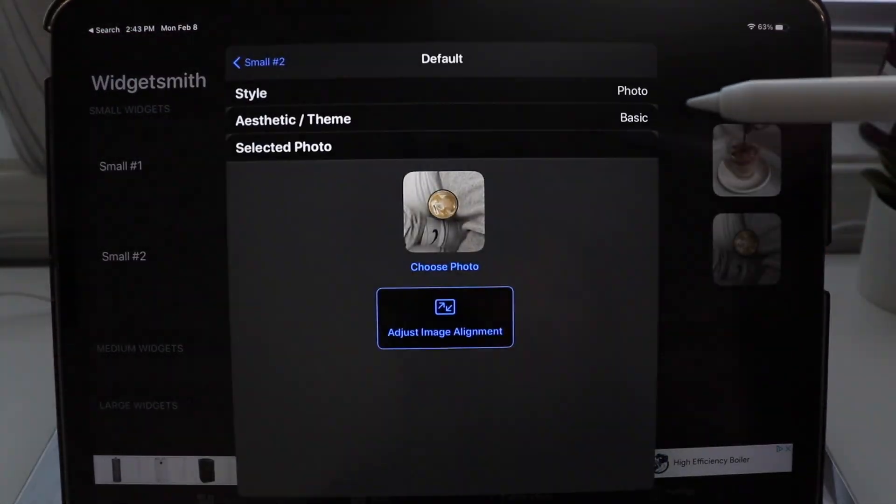
pyautogui.click(259, 62)
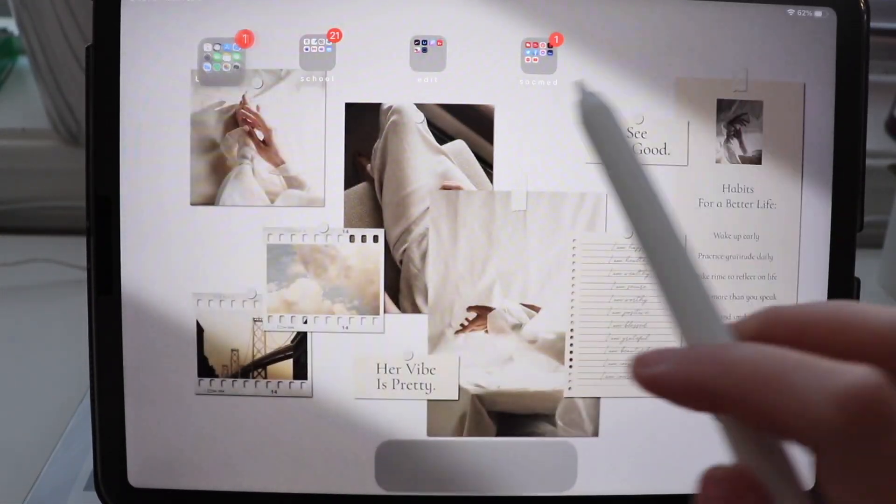
pyautogui.click(318, 54)
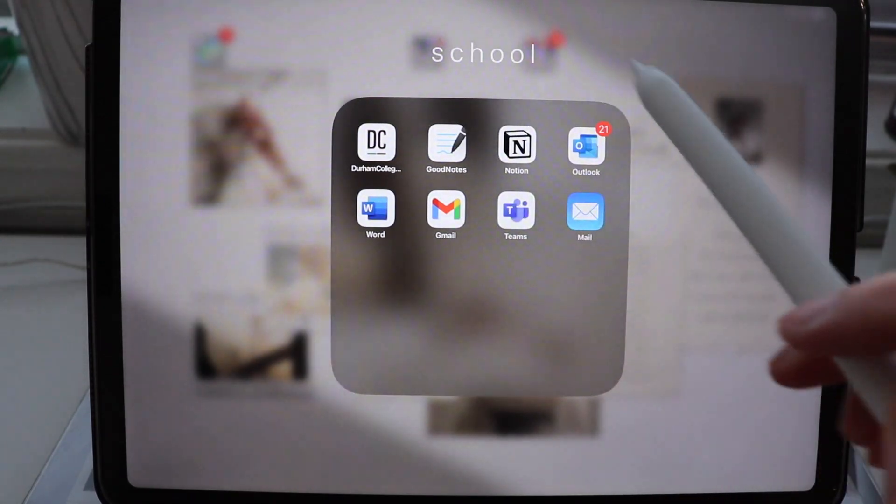
pyautogui.hscroll(-3)
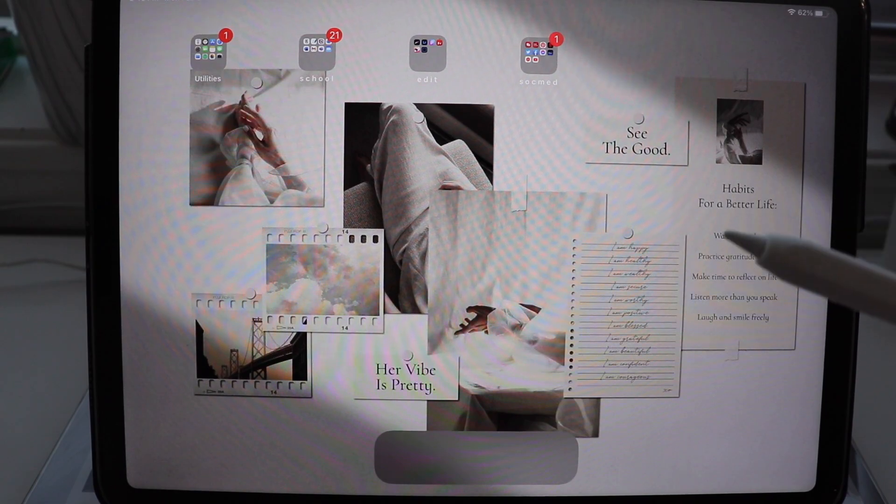
pyautogui.click(318, 52)
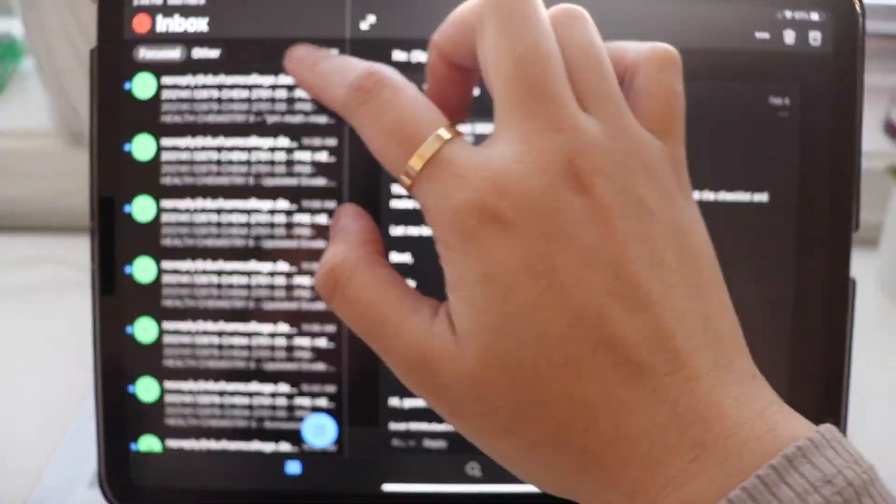
# Launch Outlook from the school folder so the inbox shows beside a message in split view.
pyautogui.click(768, 35)
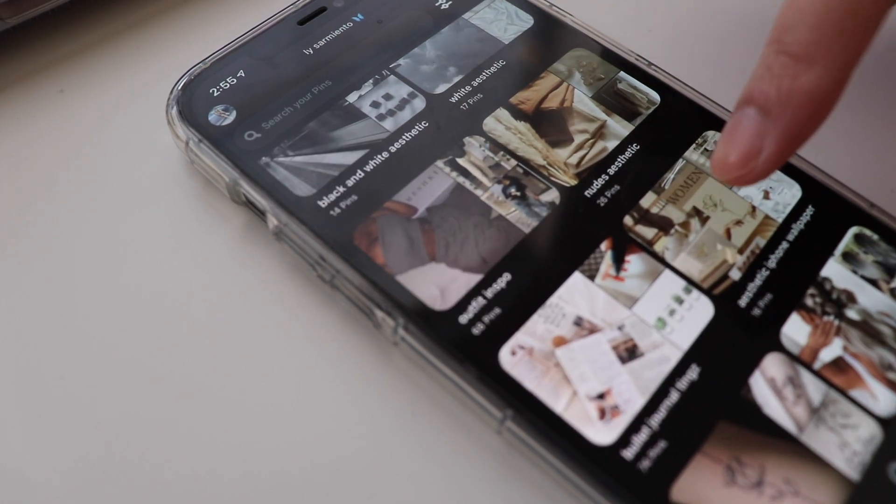
# Open the 'aesthetic iphone wallpaper' board and return to Pinterest's wallpaper pins.
pyautogui.click(719, 166)
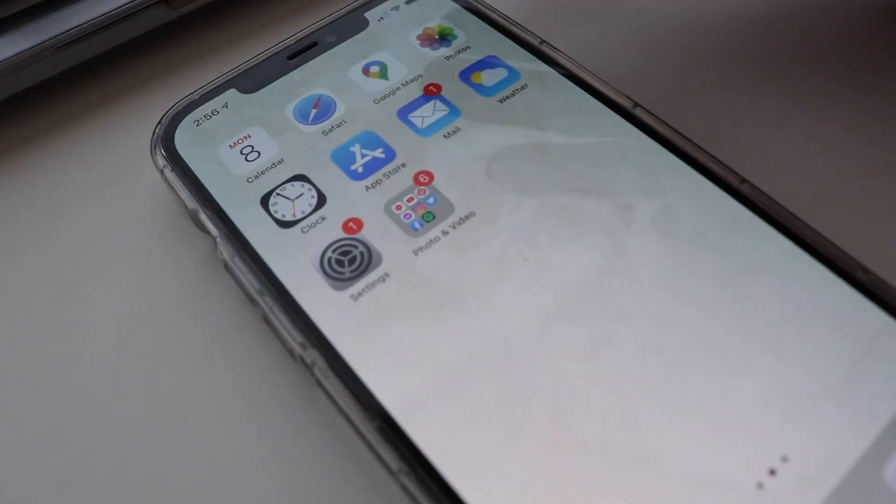
pyautogui.click(434, 43)
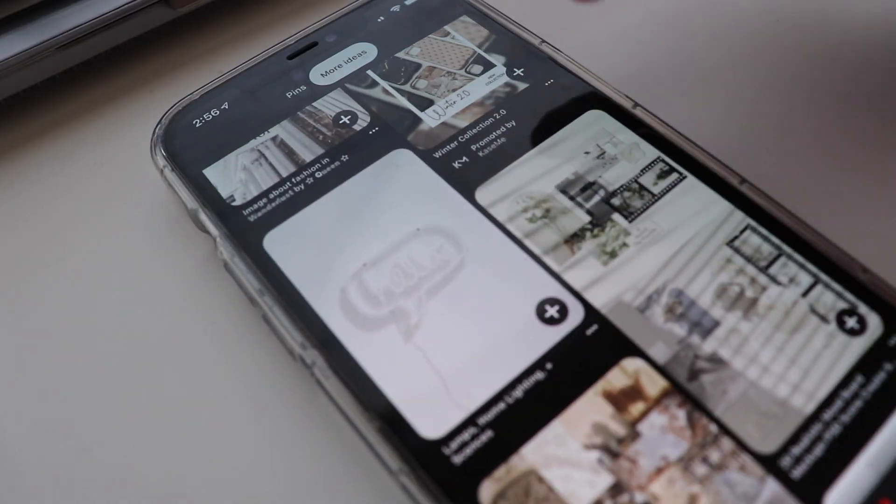
# Browse the Recents album and open the plain beige image thumbnail.
pyautogui.scroll(-3)
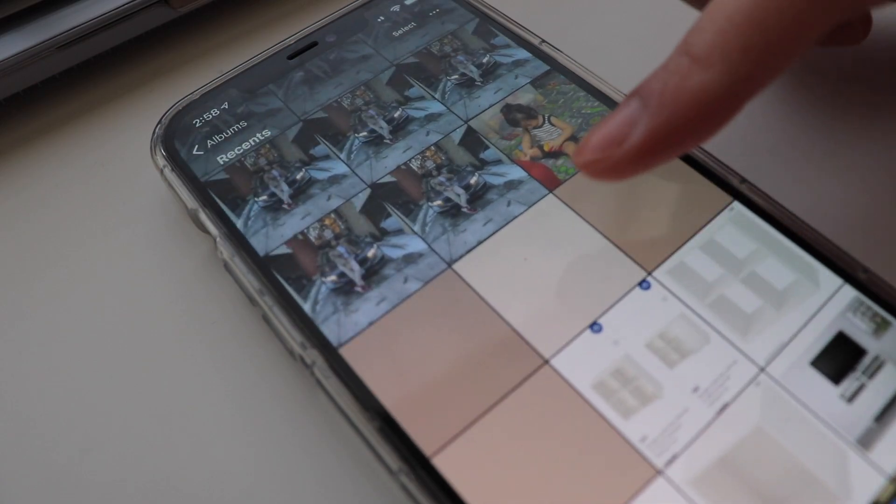
pyautogui.click(546, 137)
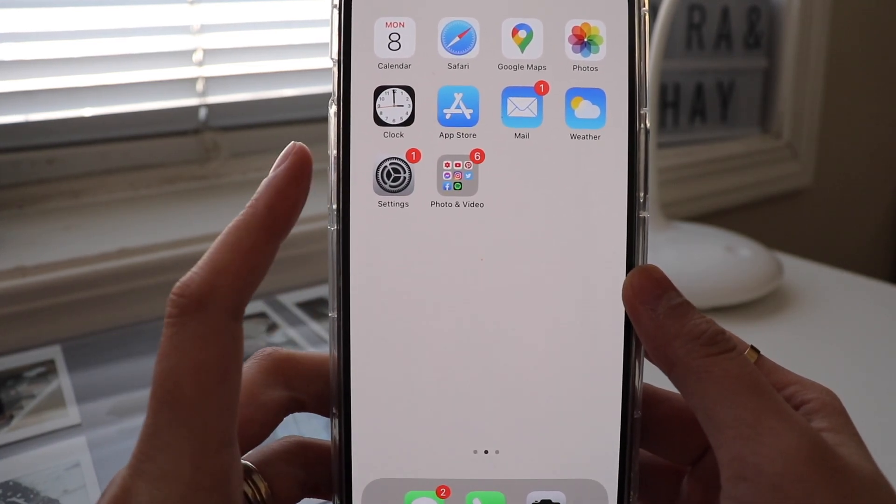
# Swipe down on the home screen to show Spotlight with Siri Suggestions.
pyautogui.click(457, 175)
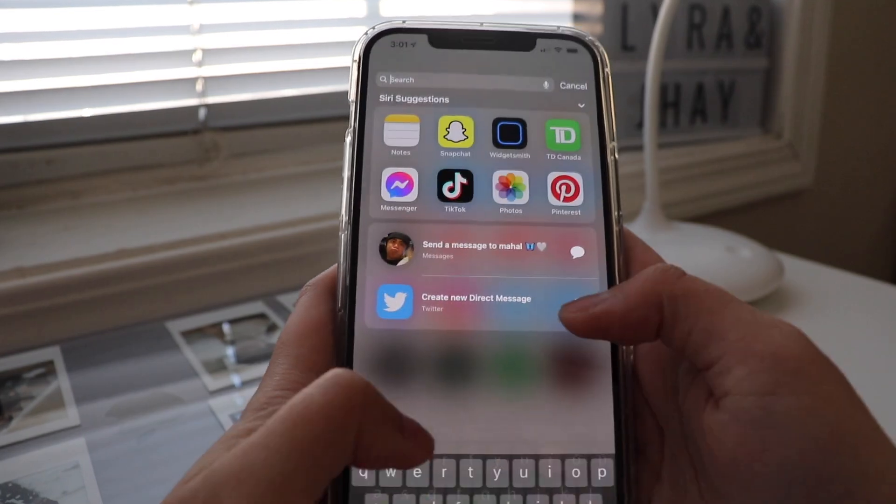
# Launch Widgetsmith from suggestions, review the small and medium photo widgets, then return home.
pyautogui.click(508, 132)
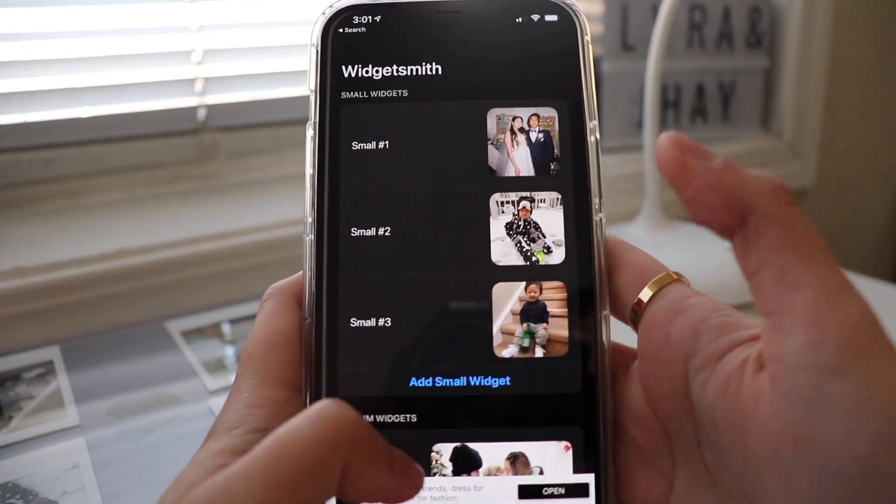
pyautogui.scroll(-3)
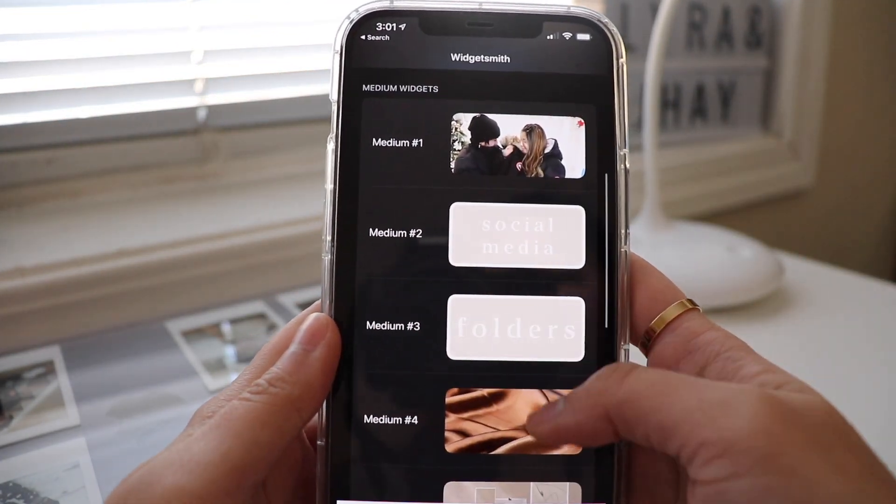
pyautogui.scroll(-3)
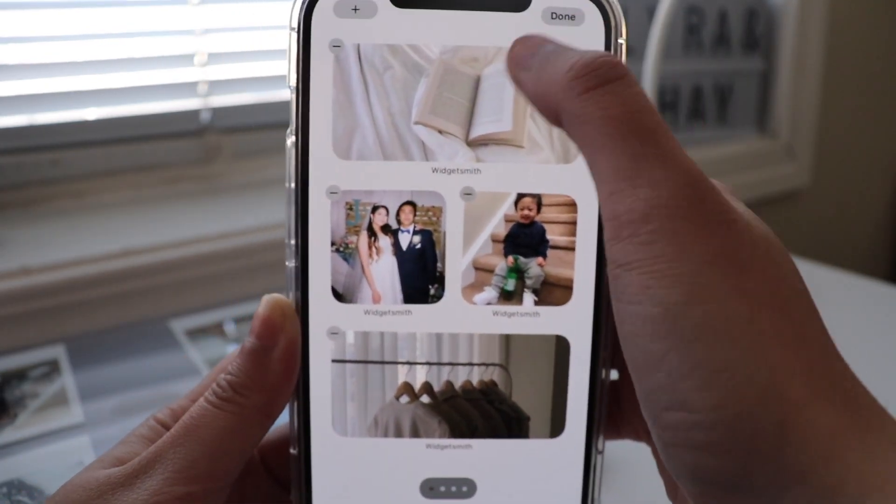
pyautogui.click(562, 17)
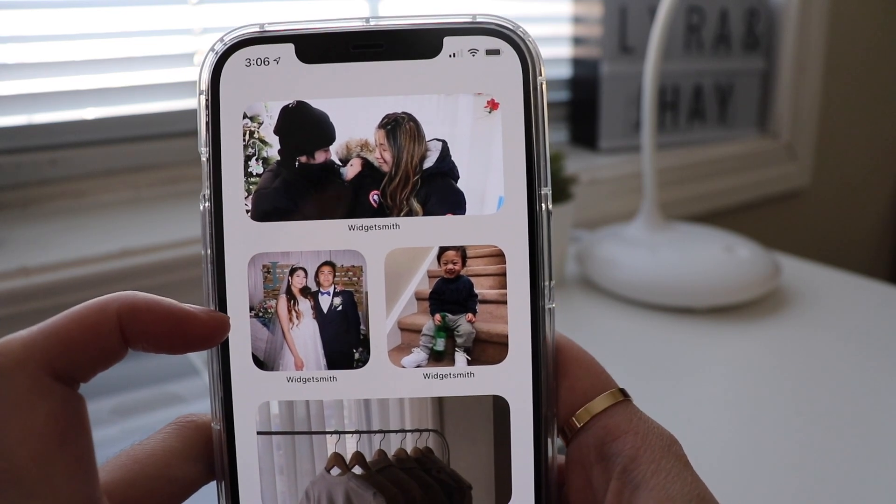
# Switch the medium Widgetsmith widget from the clothes rack photo to the open-book photo.
pyautogui.scroll(-3)
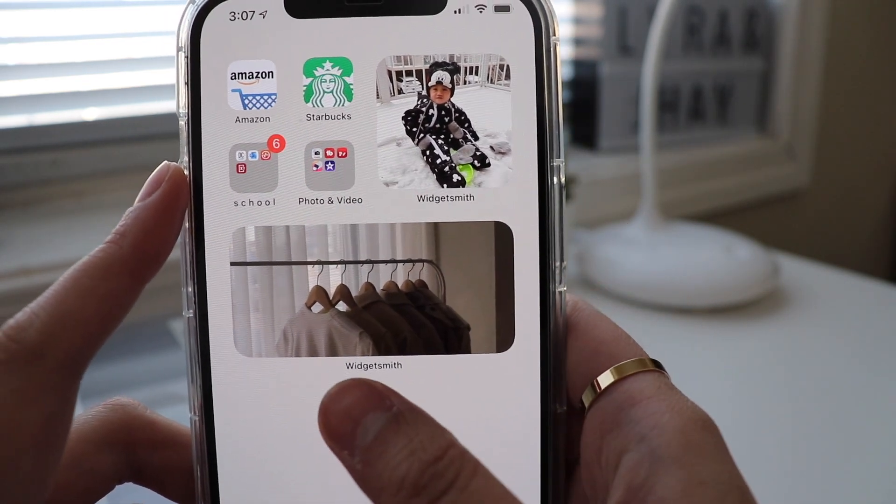
pyautogui.click(375, 285)
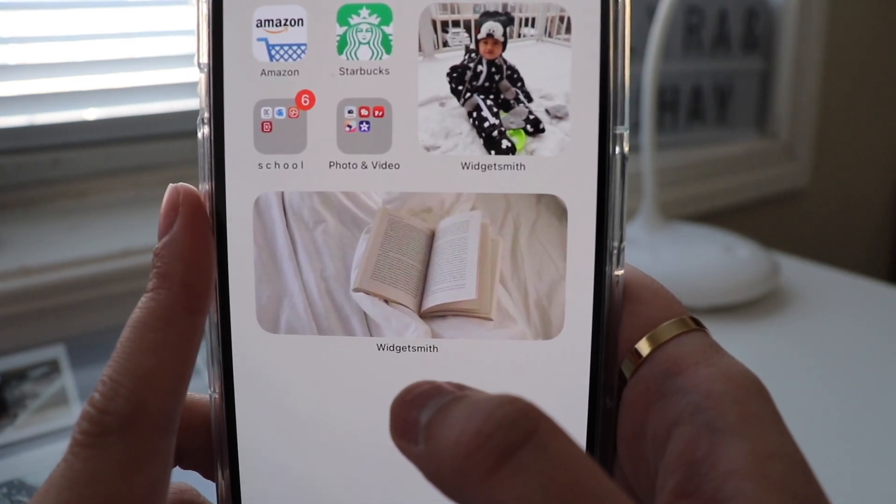
pyautogui.scroll(-3)
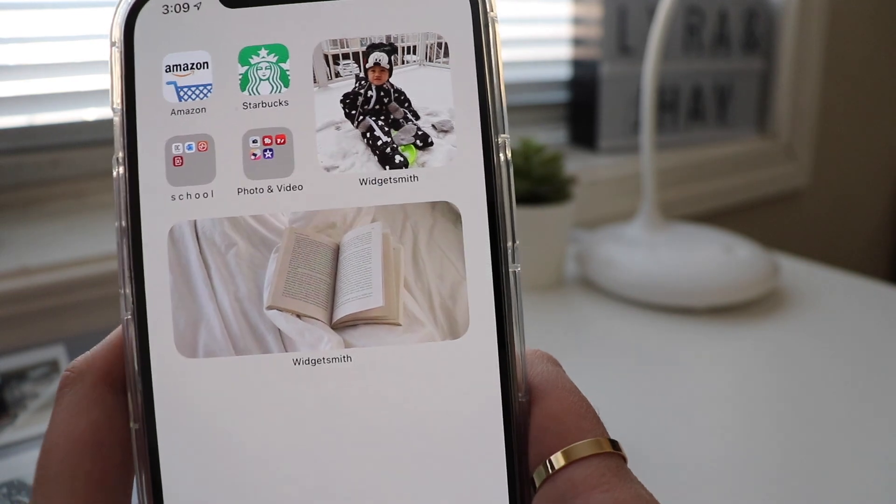
pyautogui.hscroll(-3)
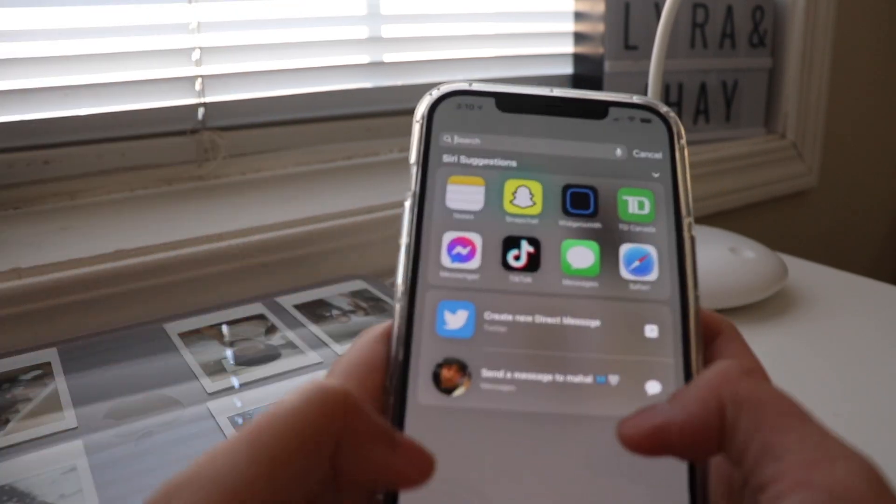
# Find the Watch app via search for 'watch' and browse the Face Gallery down to Activity Digital.
pyautogui.write('watch')
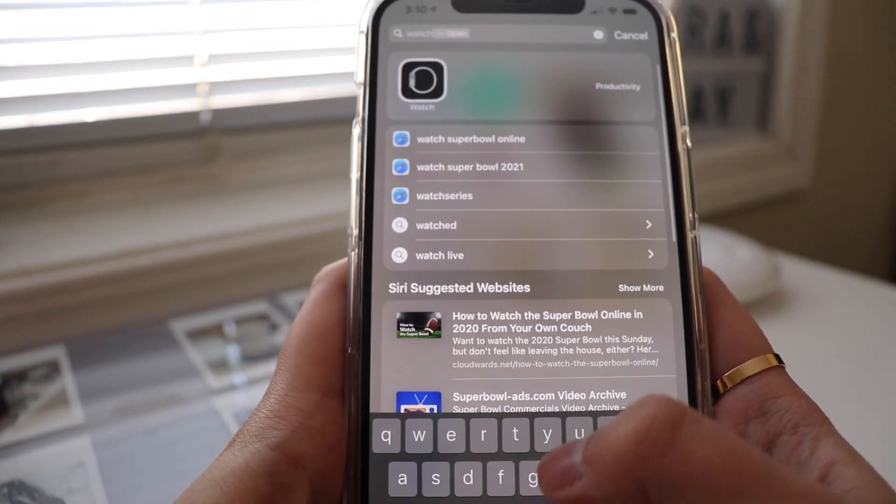
pyautogui.click(422, 86)
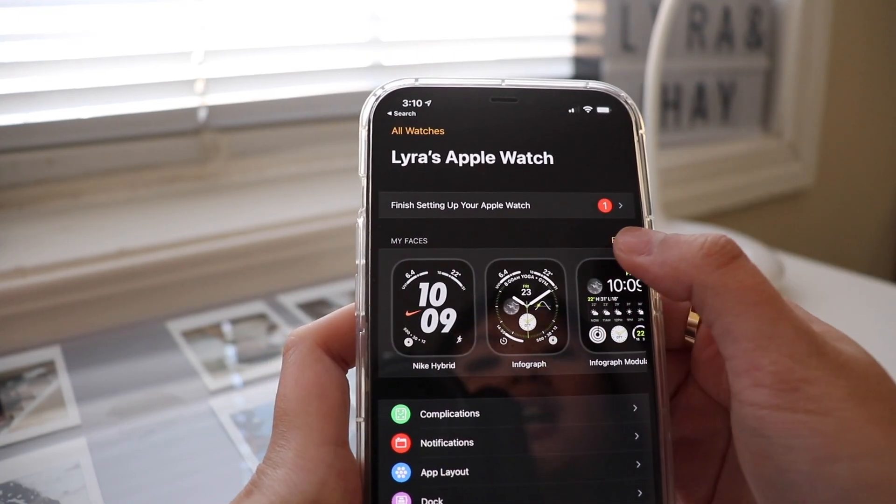
pyautogui.click(622, 238)
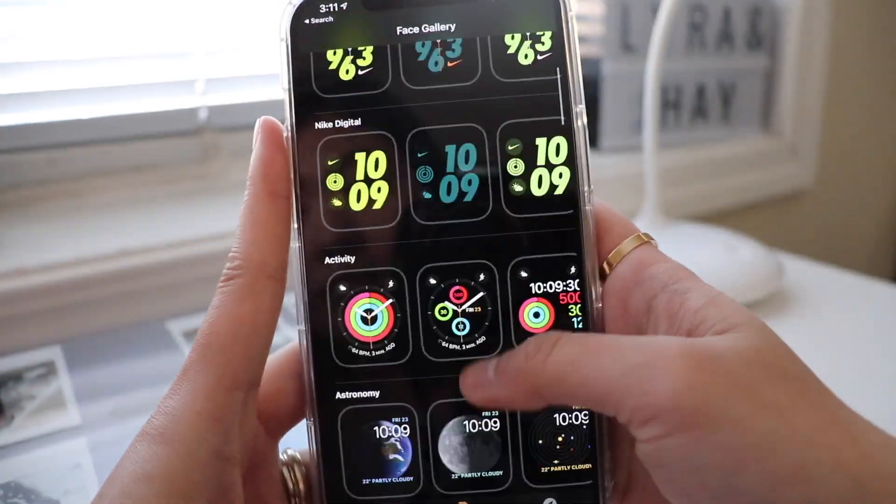
pyautogui.scroll(-3)
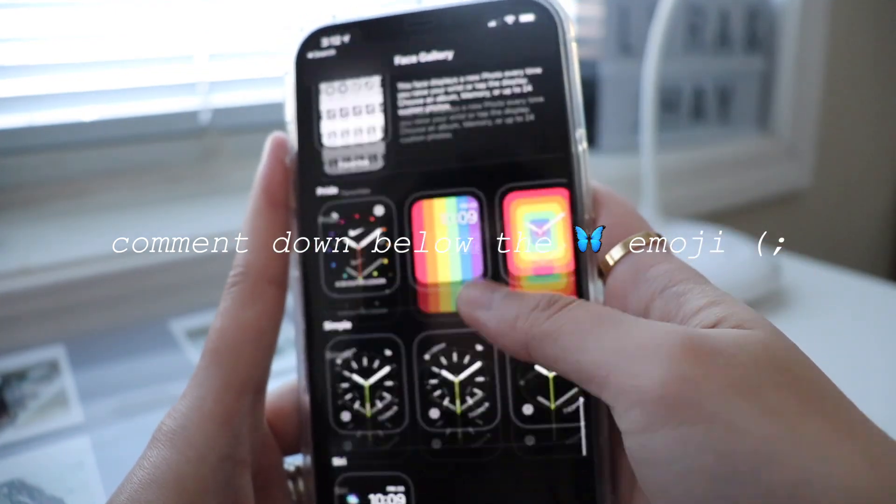
pyautogui.scroll(-3)
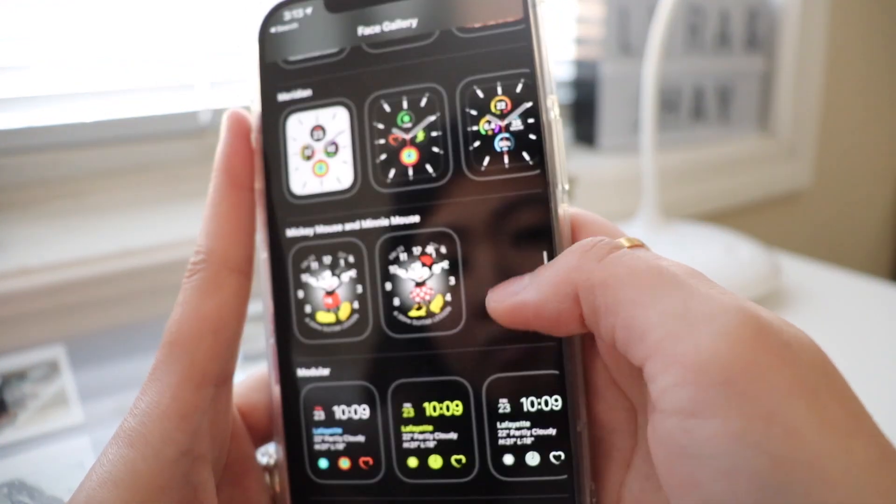
pyautogui.scroll(-3)
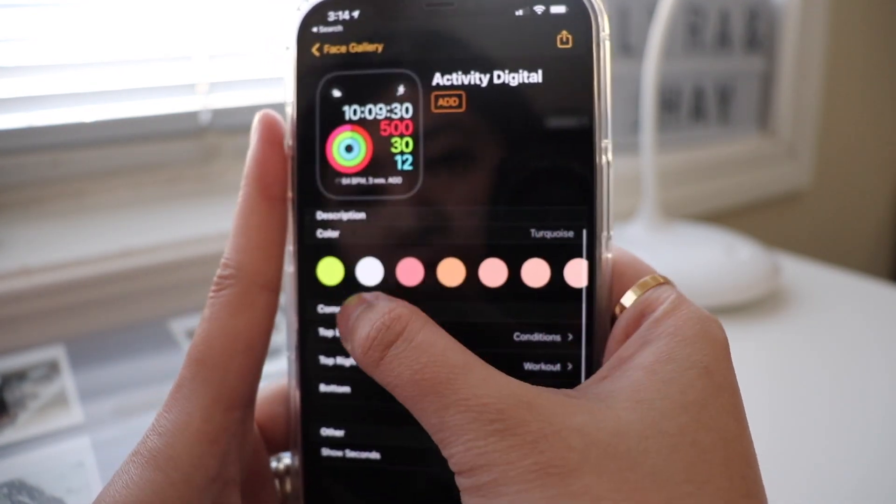
# Choose white for the Activity Digital face and go back to the My Watch overview.
pyautogui.click(369, 271)
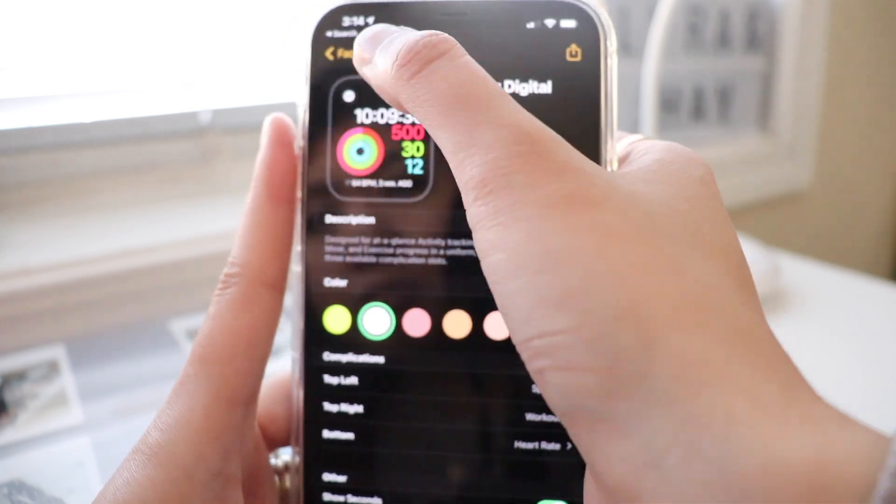
pyautogui.click(336, 53)
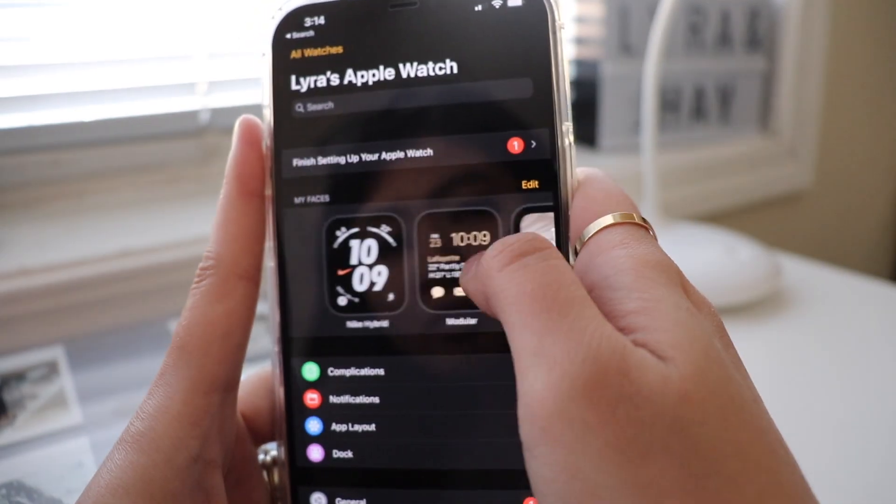
# On the Apple Watch, open the Workout app to its list headed by Outdoor Walk.
pyautogui.click(460, 263)
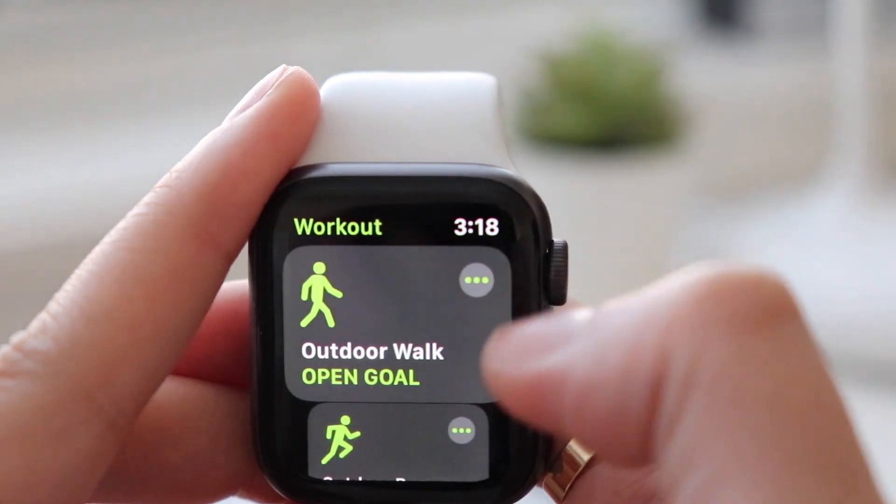
pyautogui.scroll(-3)
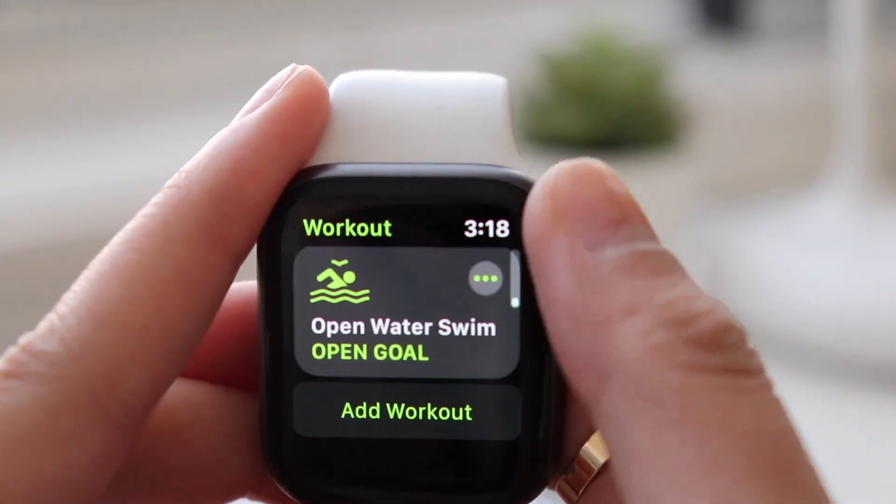
pyautogui.scroll(-3)
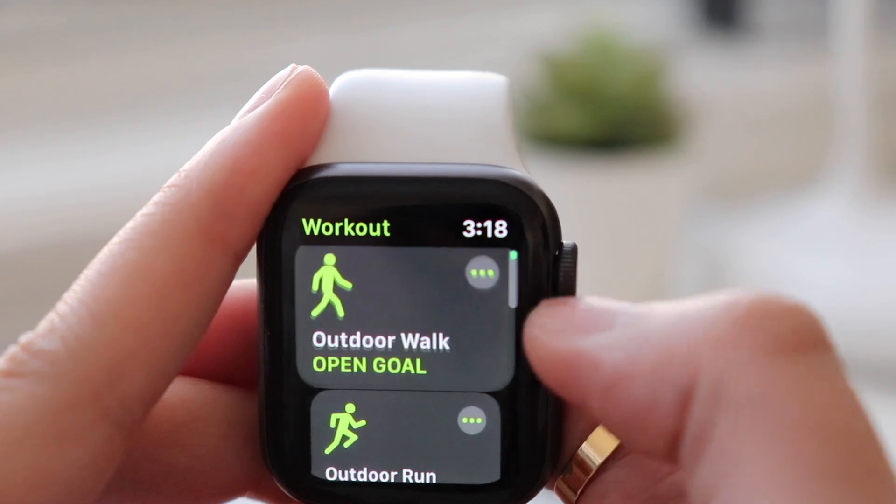